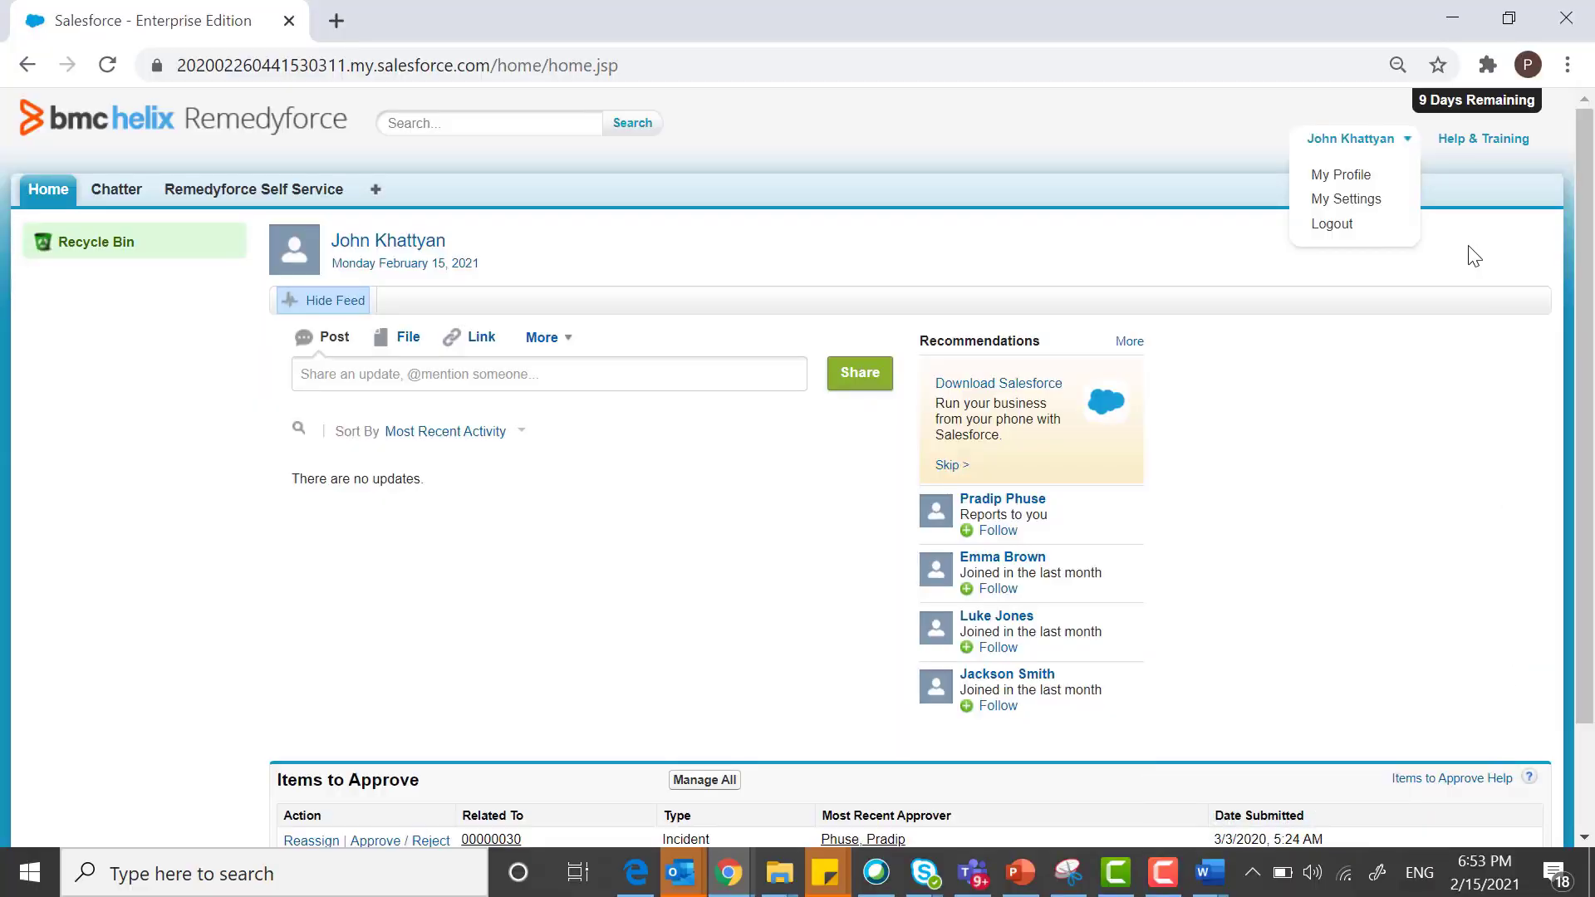
{"action": "mouse_move", "coordinate": [1484, 192]}
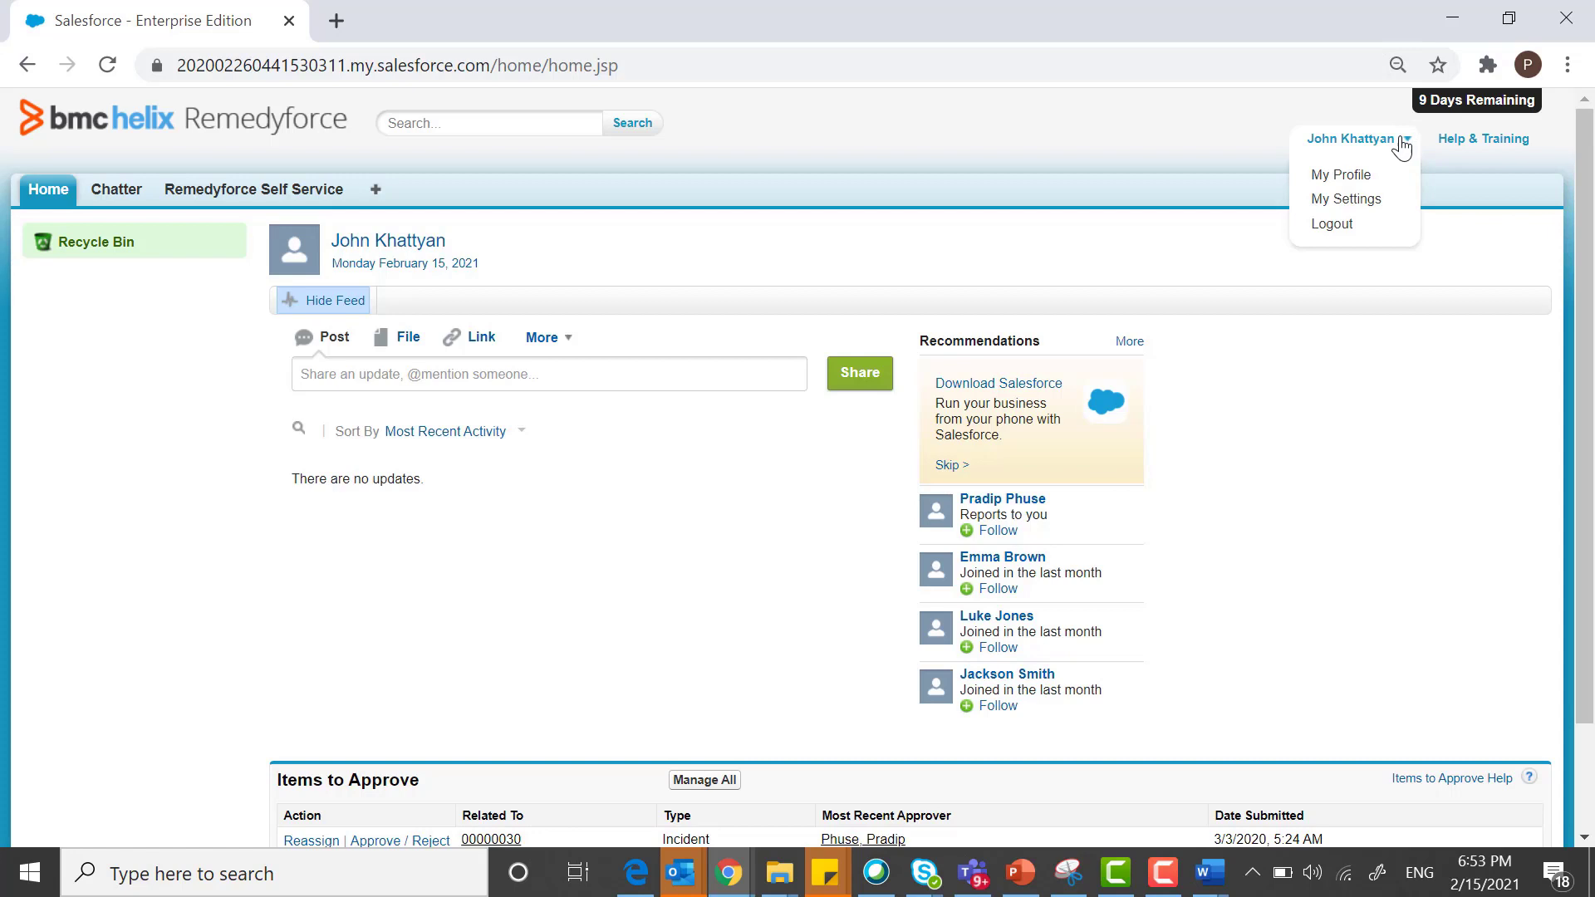
{"action": "mouse_move", "coordinate": [1414, 201]}
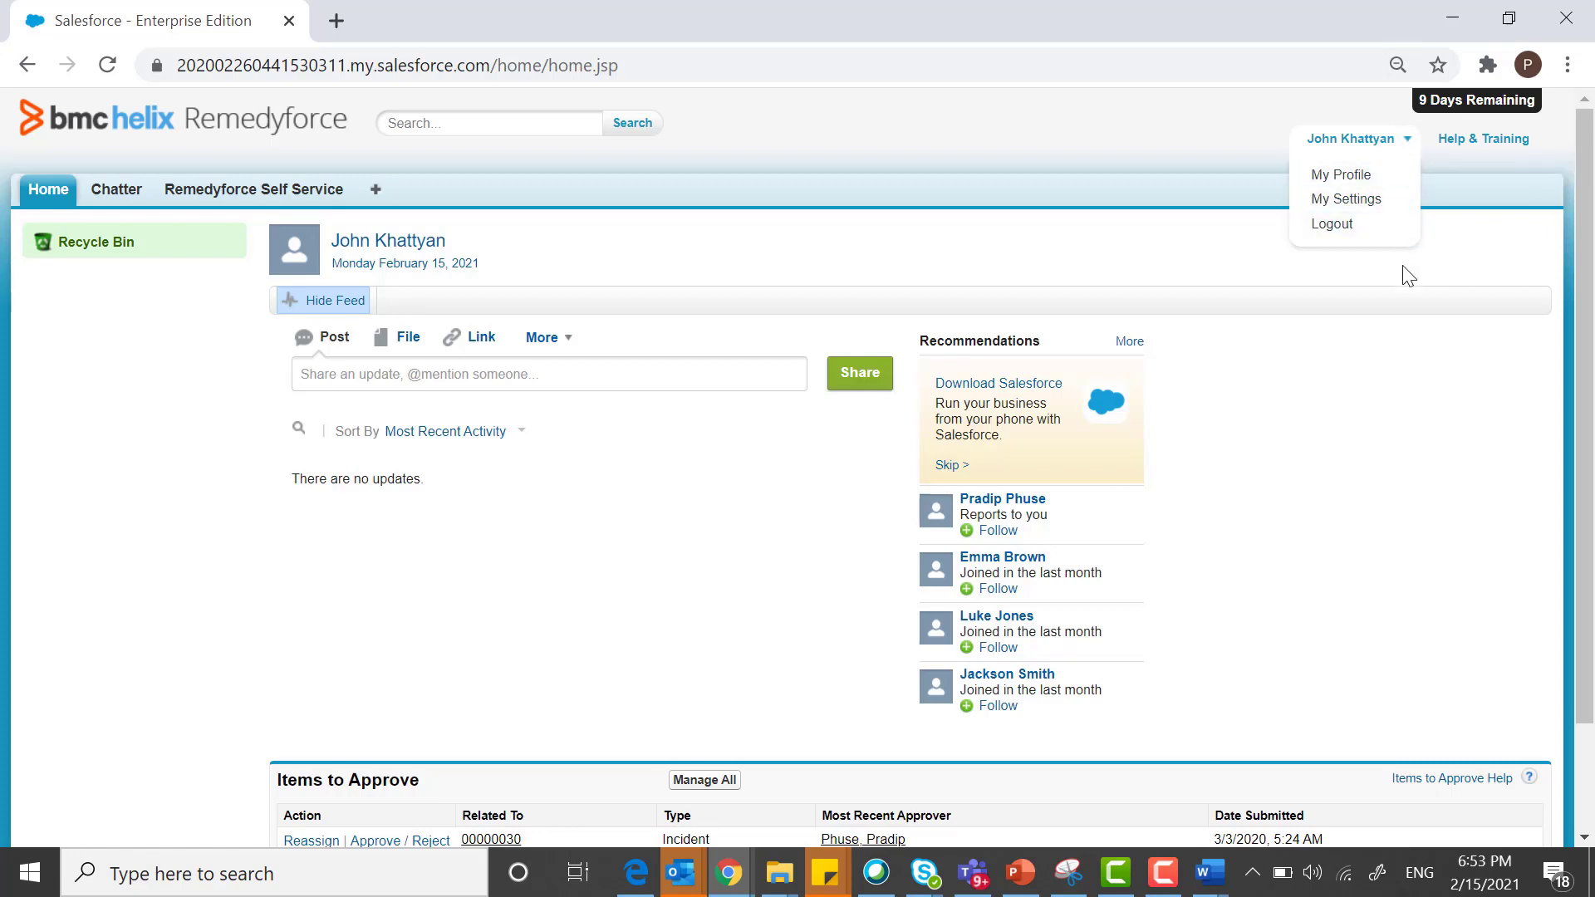
{"action": "mouse_move", "coordinate": [1434, 121]}
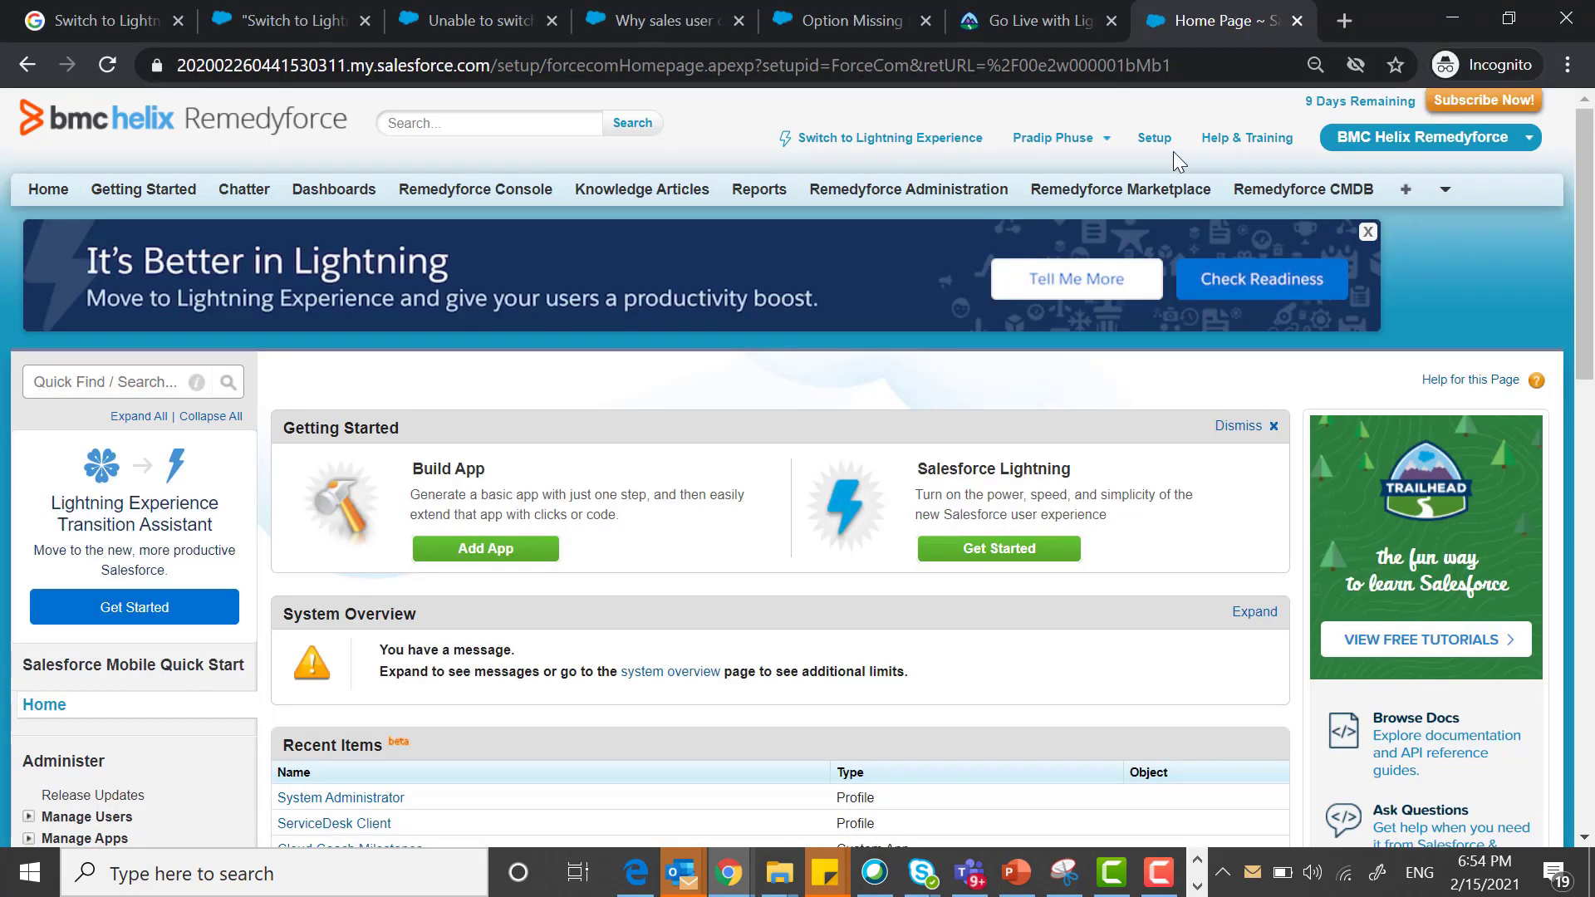
From Setup's Manage Users, list the profiles and choose the ServiceDesk Client profile.
{"action": "left_click", "coordinate": [1153, 138]}
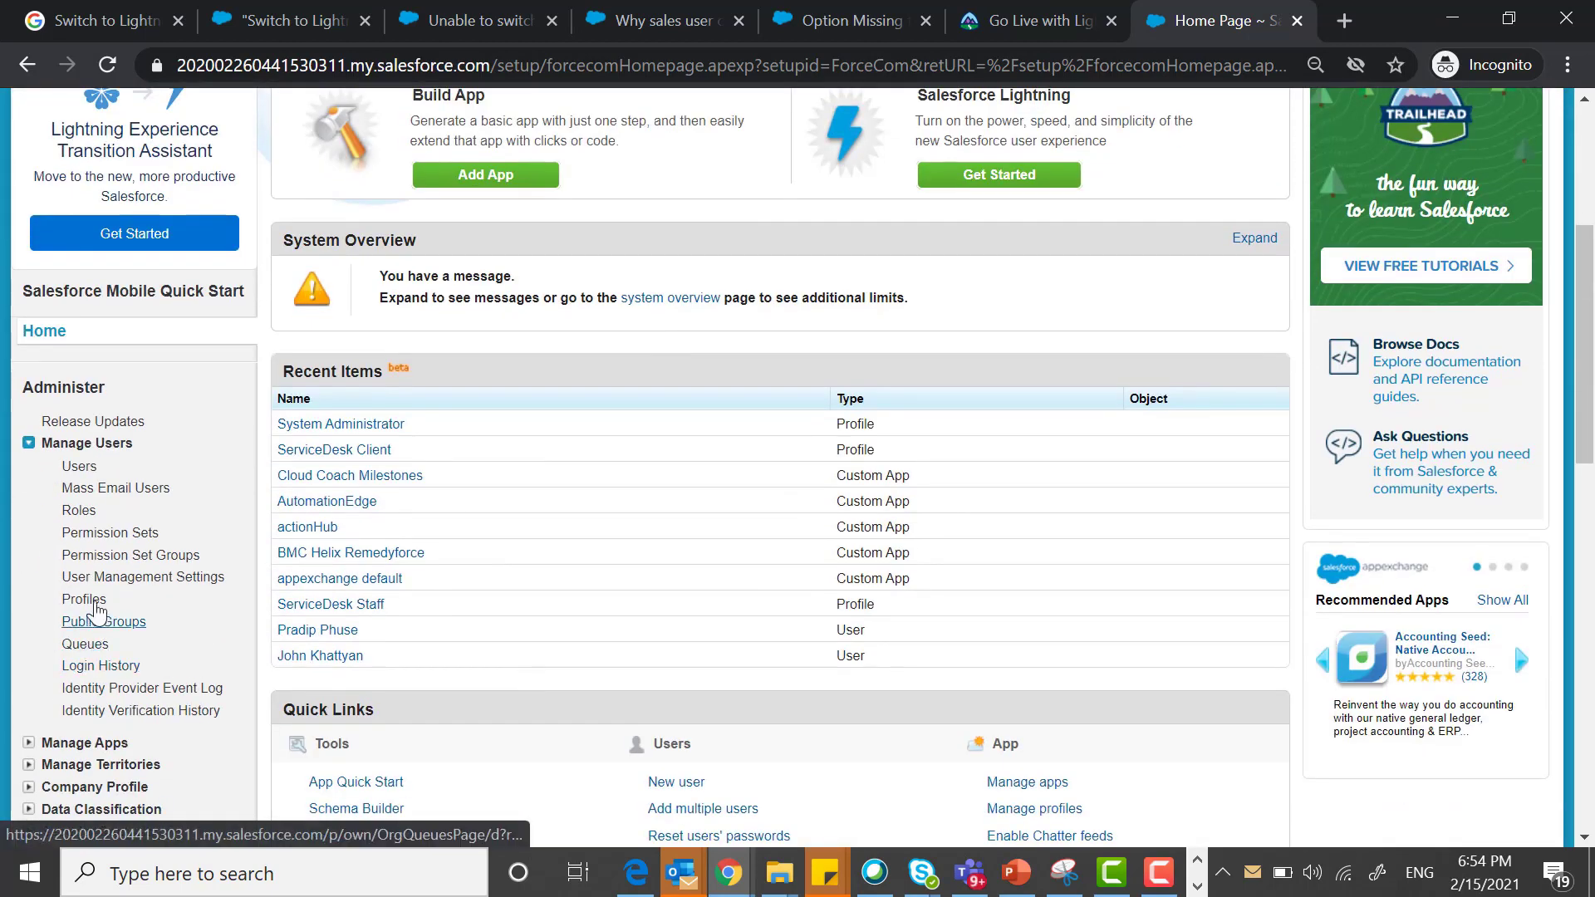
{"action": "left_click", "coordinate": [84, 600]}
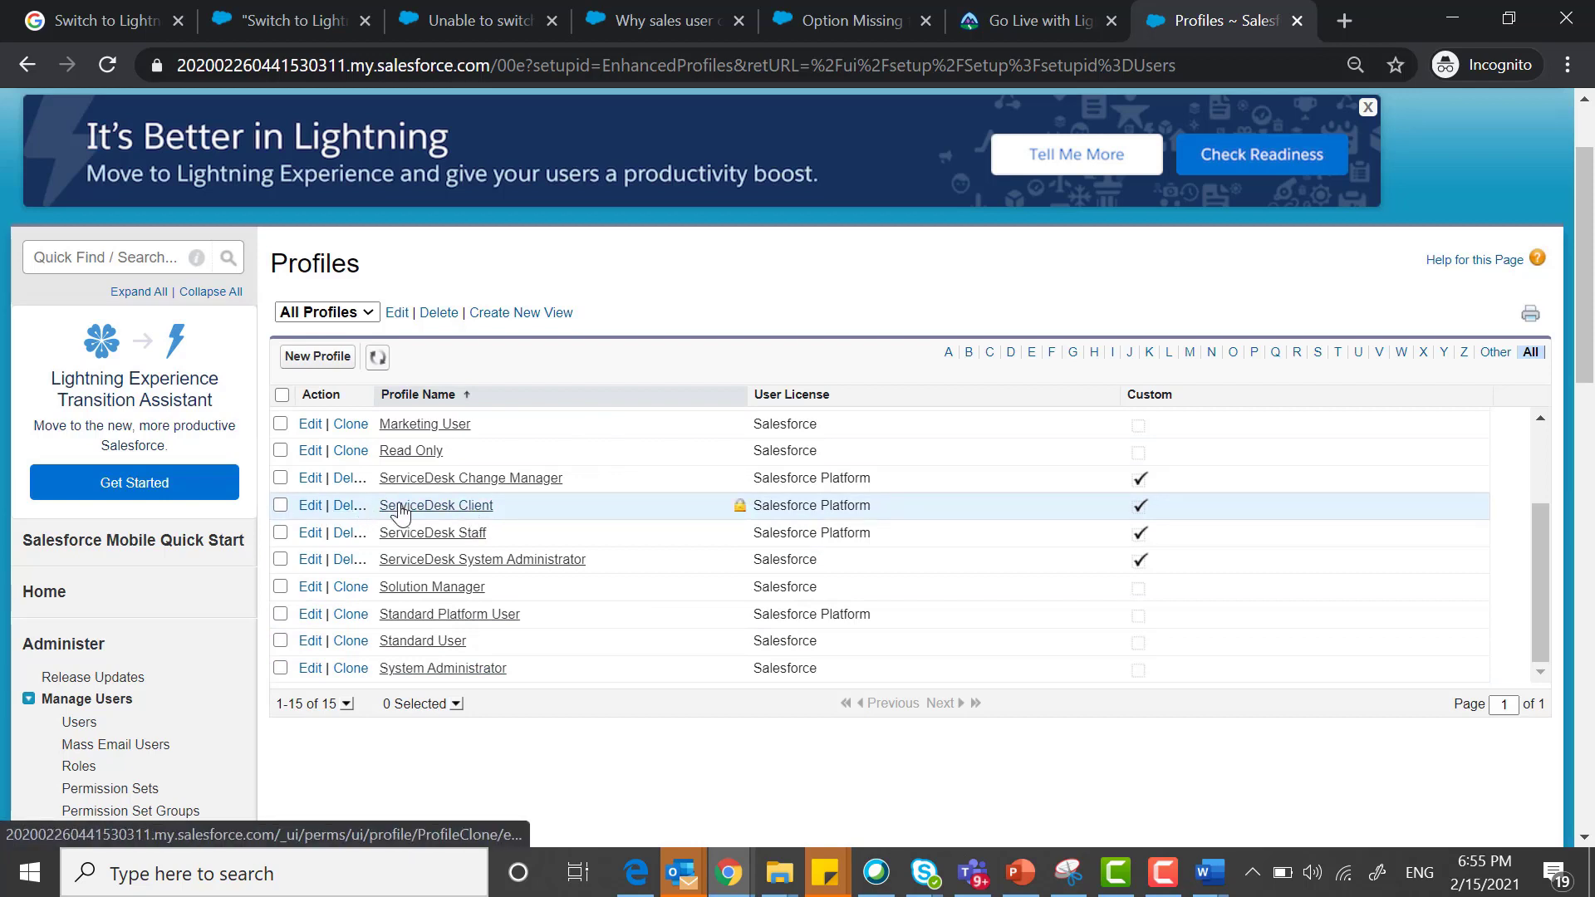
{"action": "left_click", "coordinate": [437, 505]}
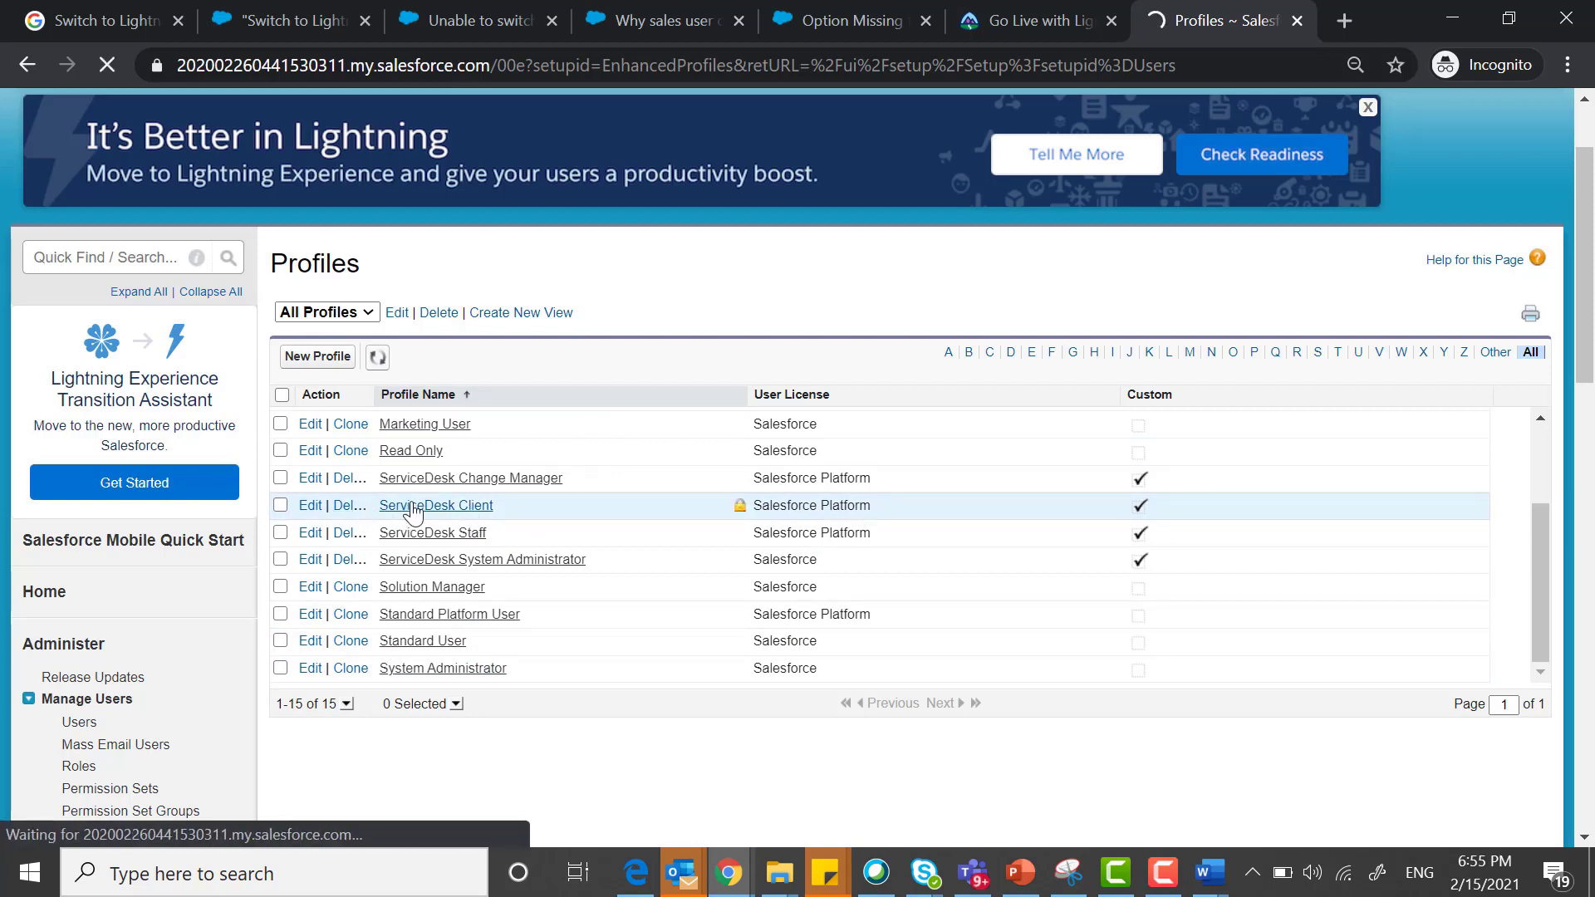
{"action": "left_click", "coordinate": [435, 504]}
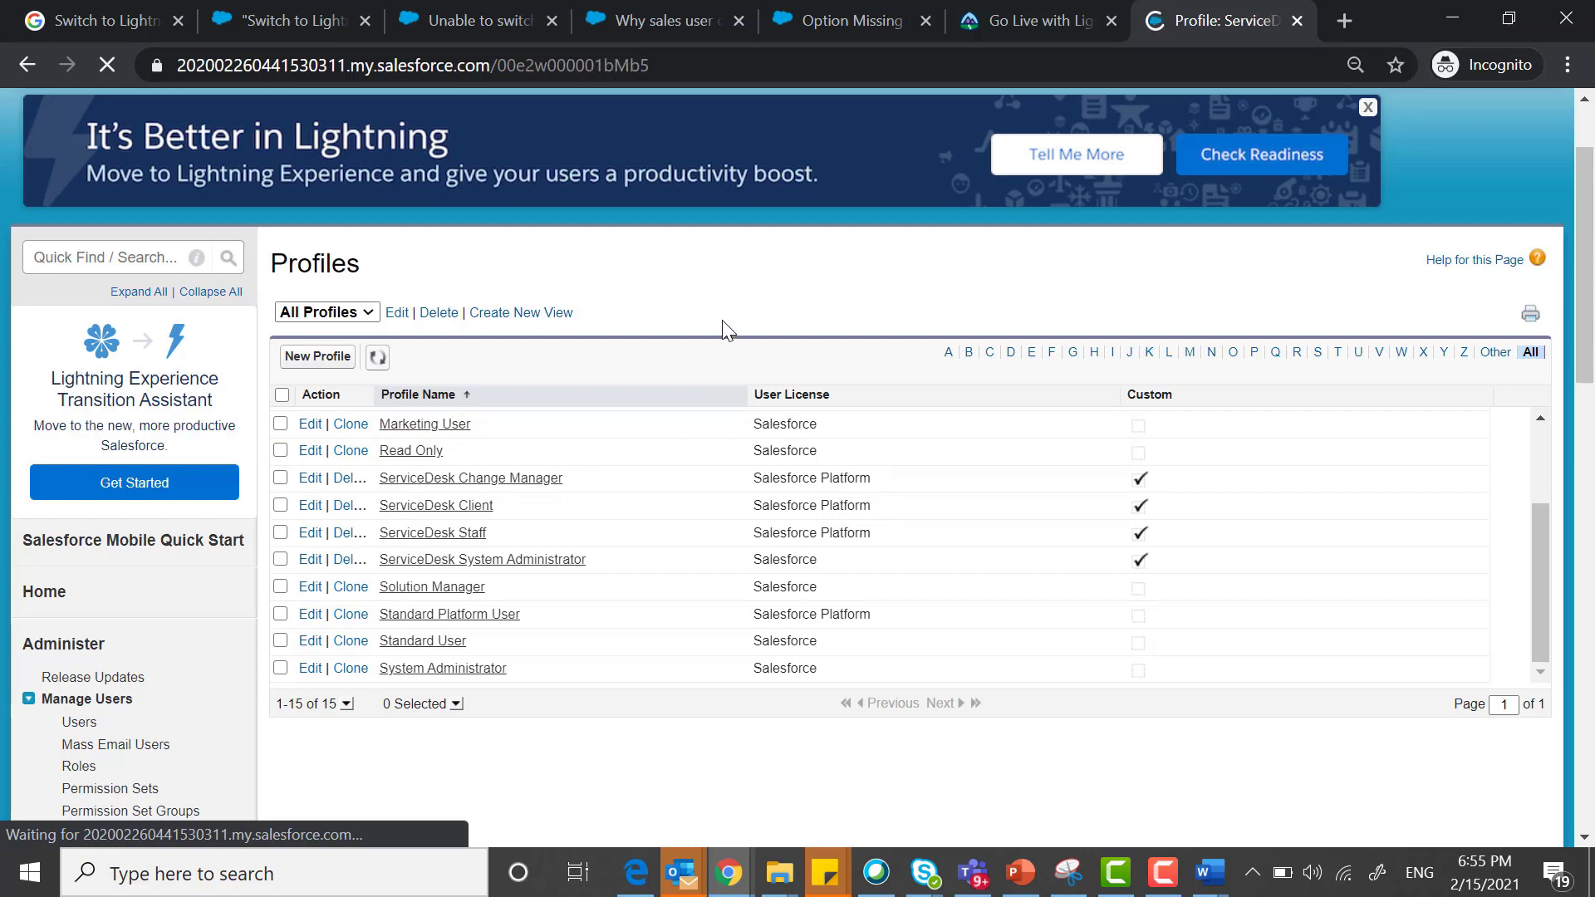
Begin editing the ServiceDesk Client profile from its detail page.
{"action": "left_click", "coordinate": [435, 505]}
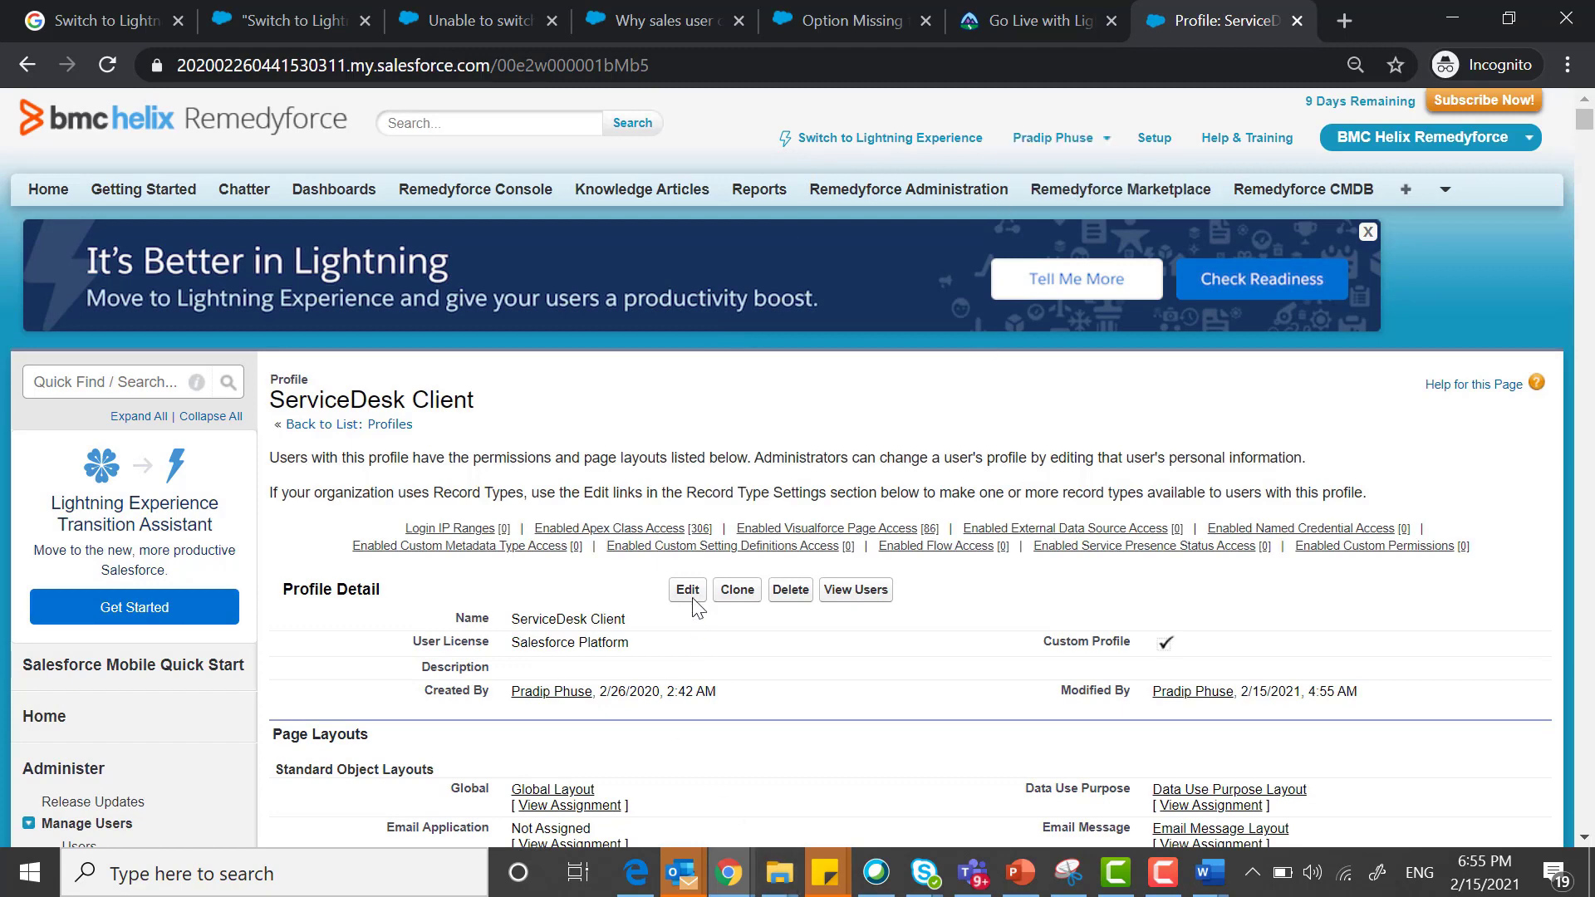
{"action": "left_click", "coordinate": [686, 589]}
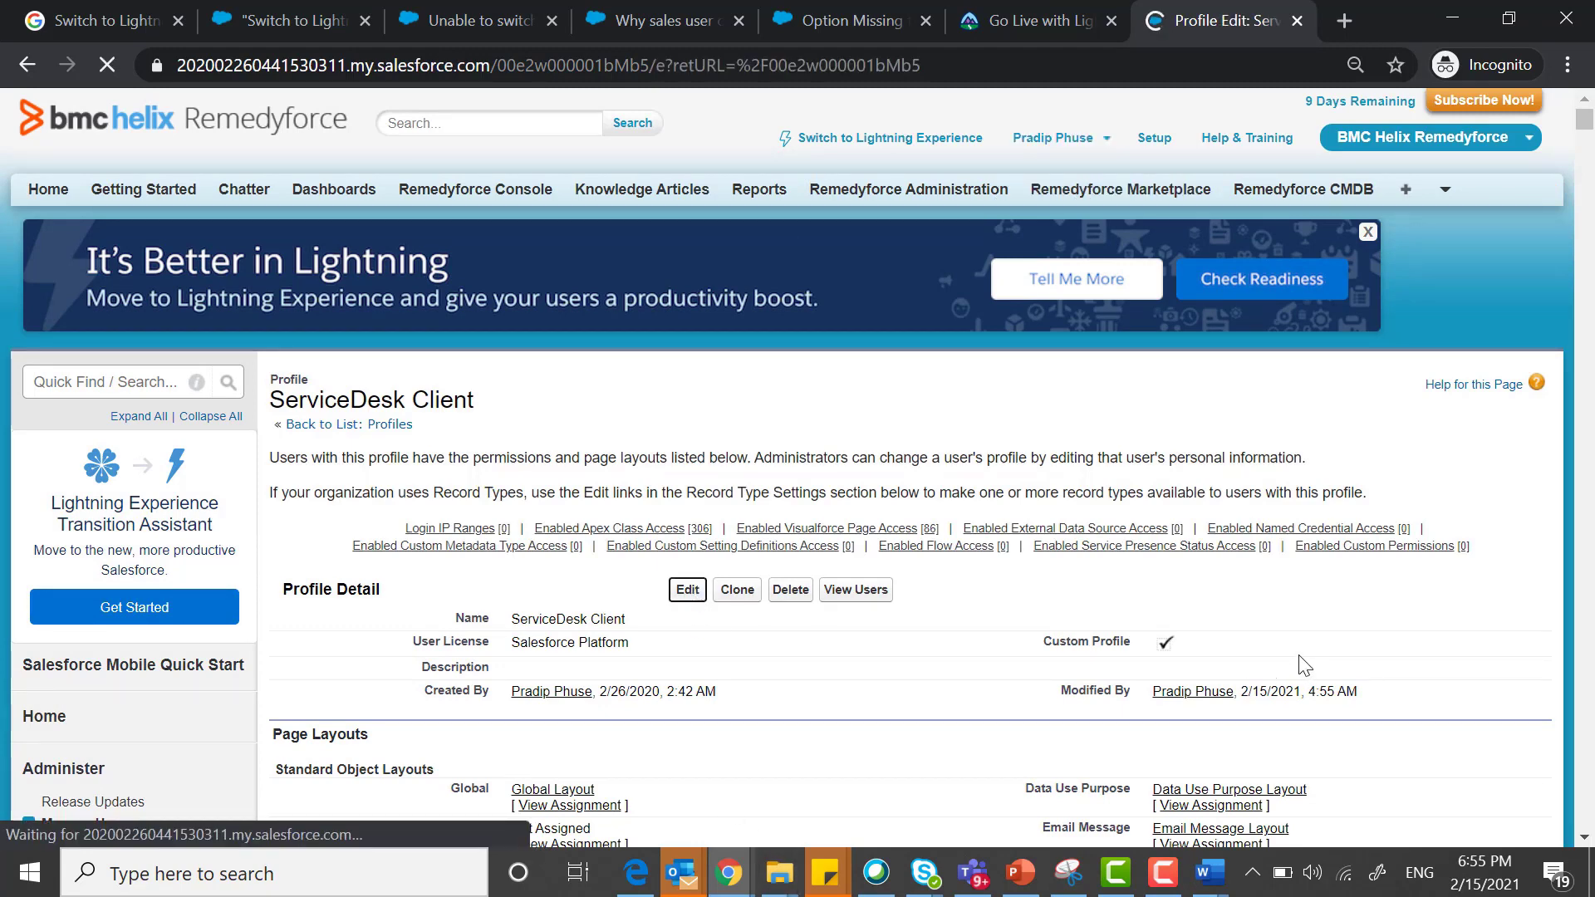
{"action": "left_click", "coordinate": [686, 590]}
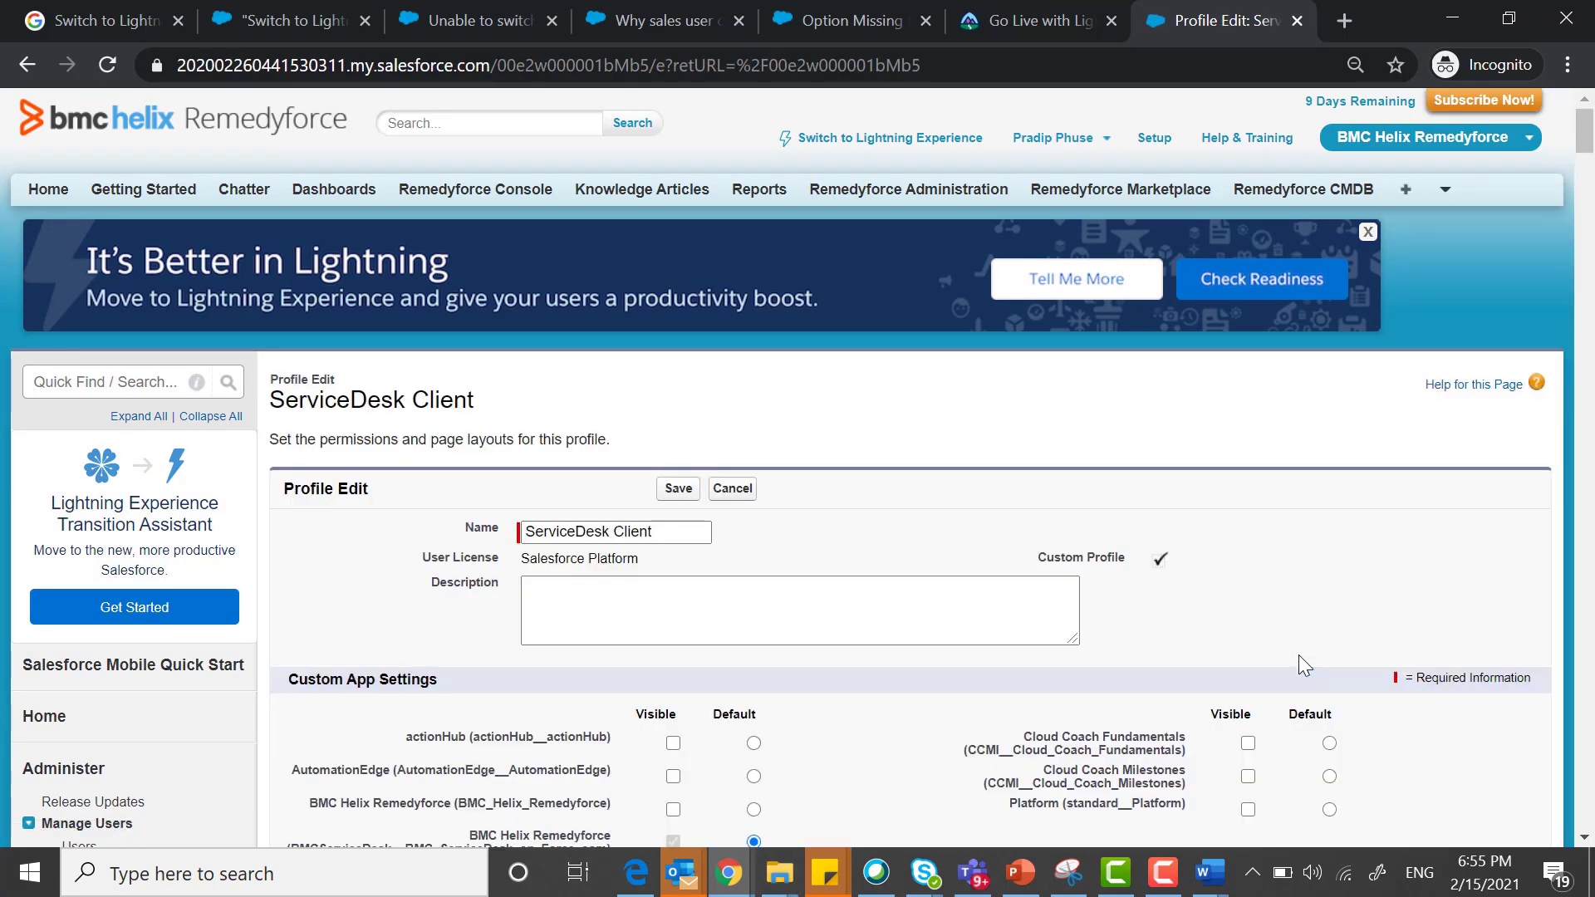
Find 'lightning experience user' on the page and enable the Lightning Experience User permission.
{"action": "type", "text": "lightning exp"}
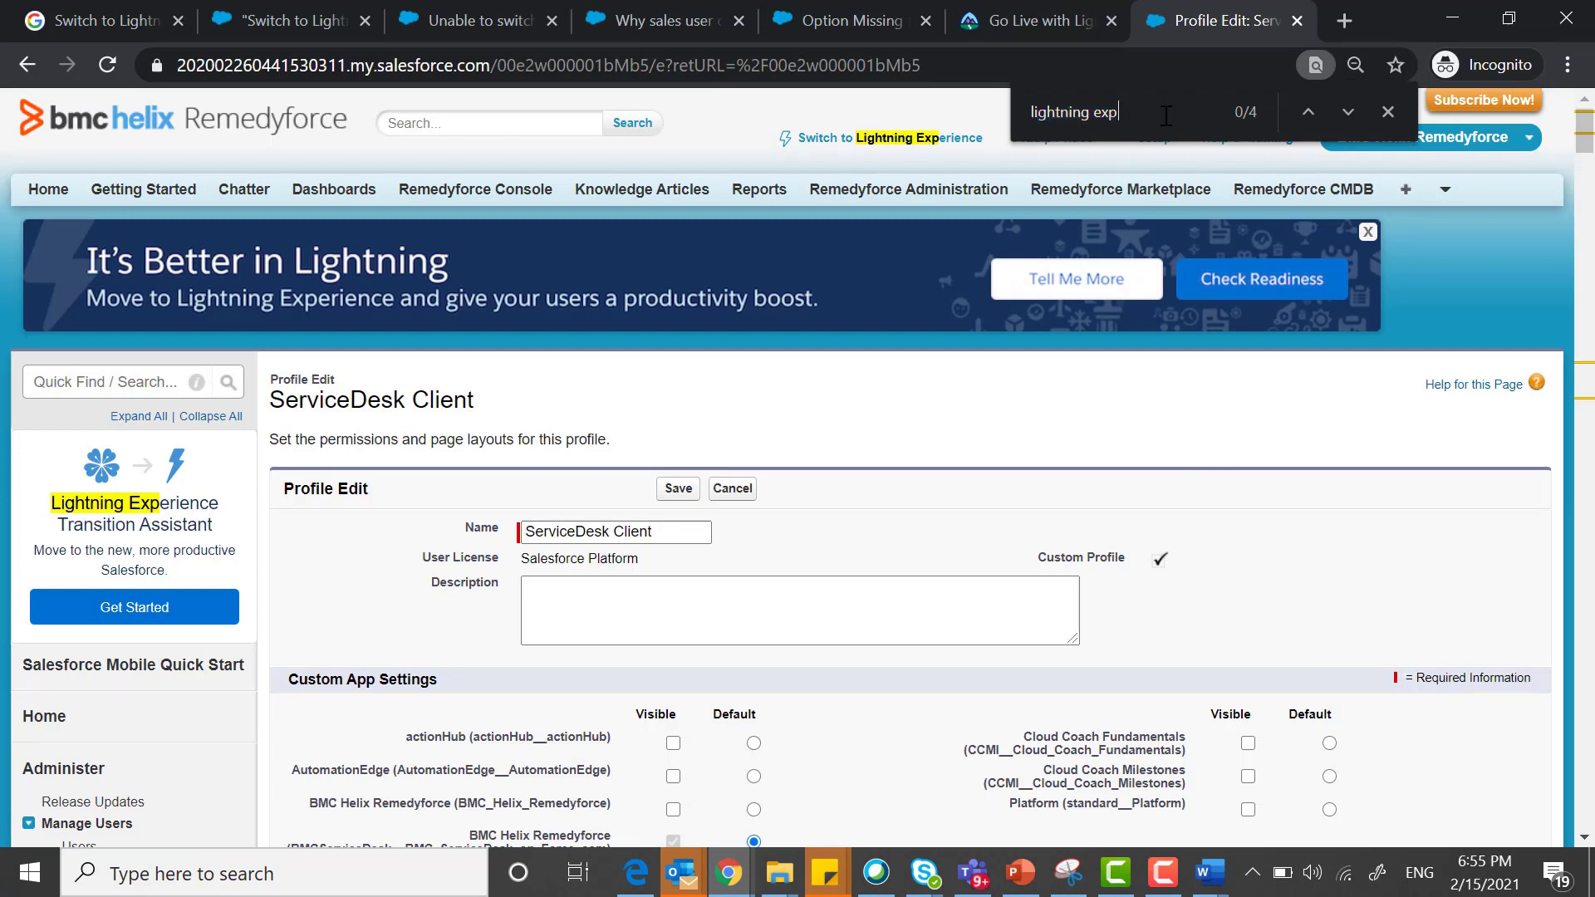
{"action": "type", "text": "e"}
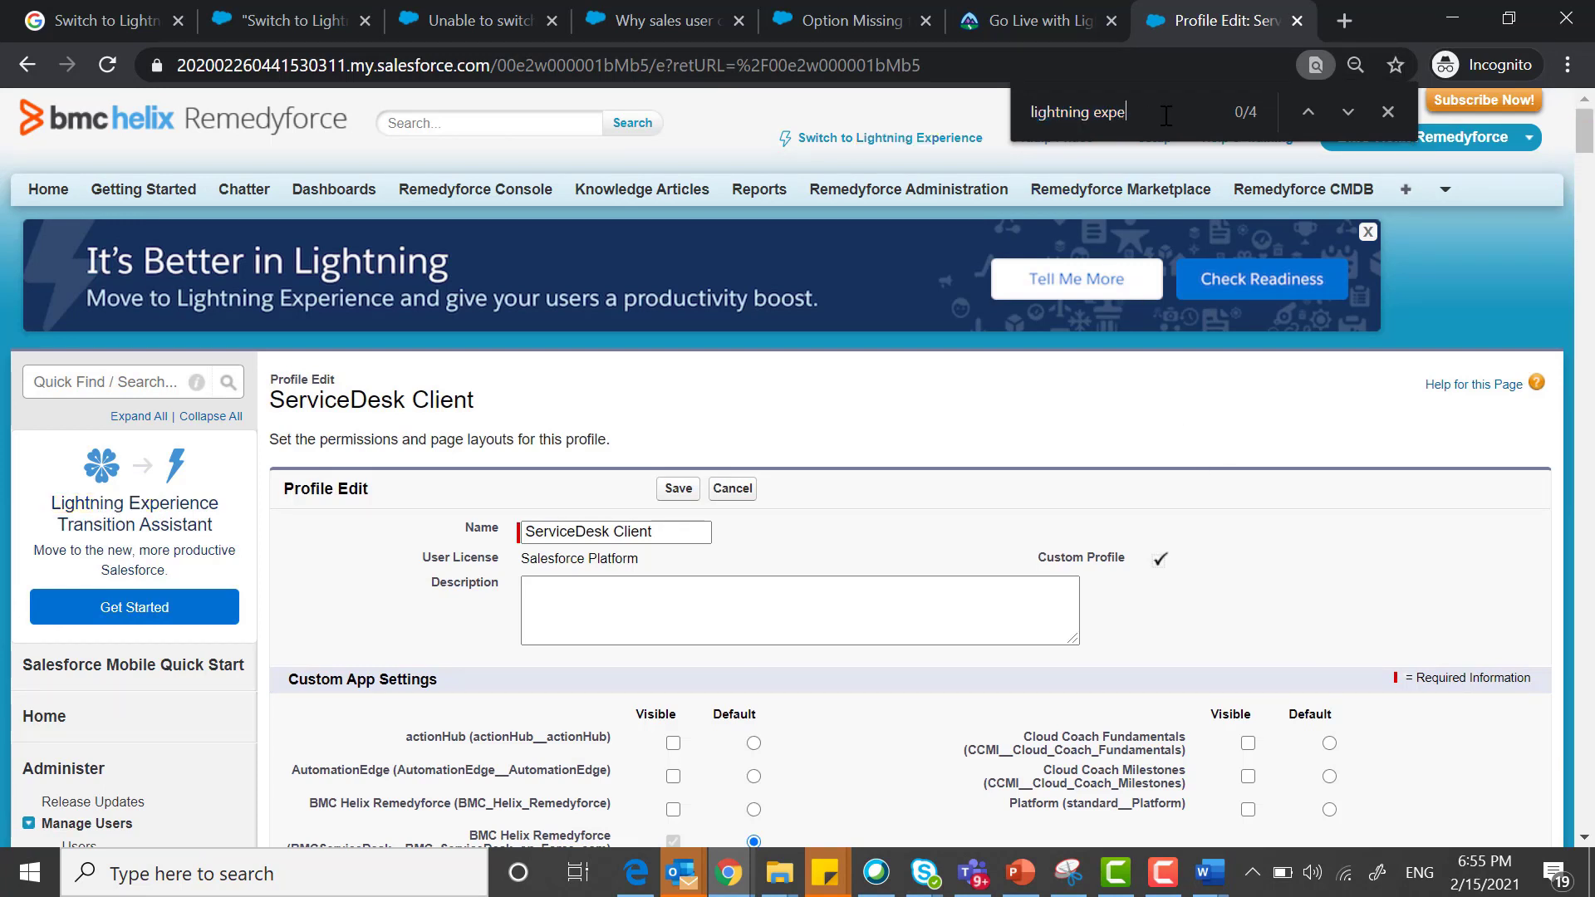
{"action": "type", "text": "rience"}
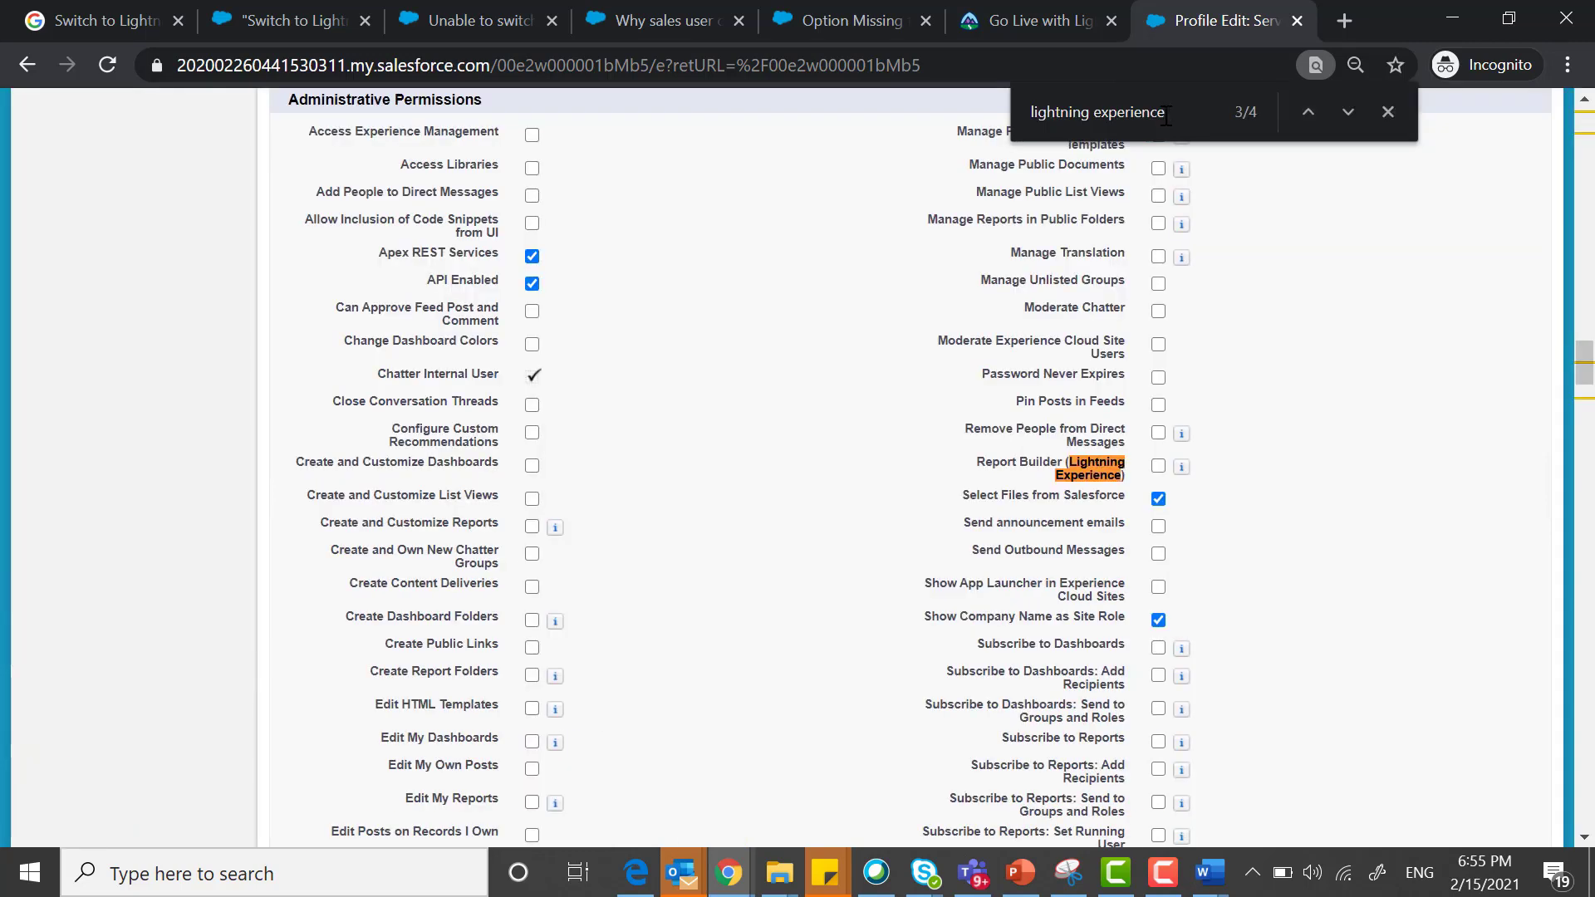
{"action": "left_click", "coordinate": [1348, 111]}
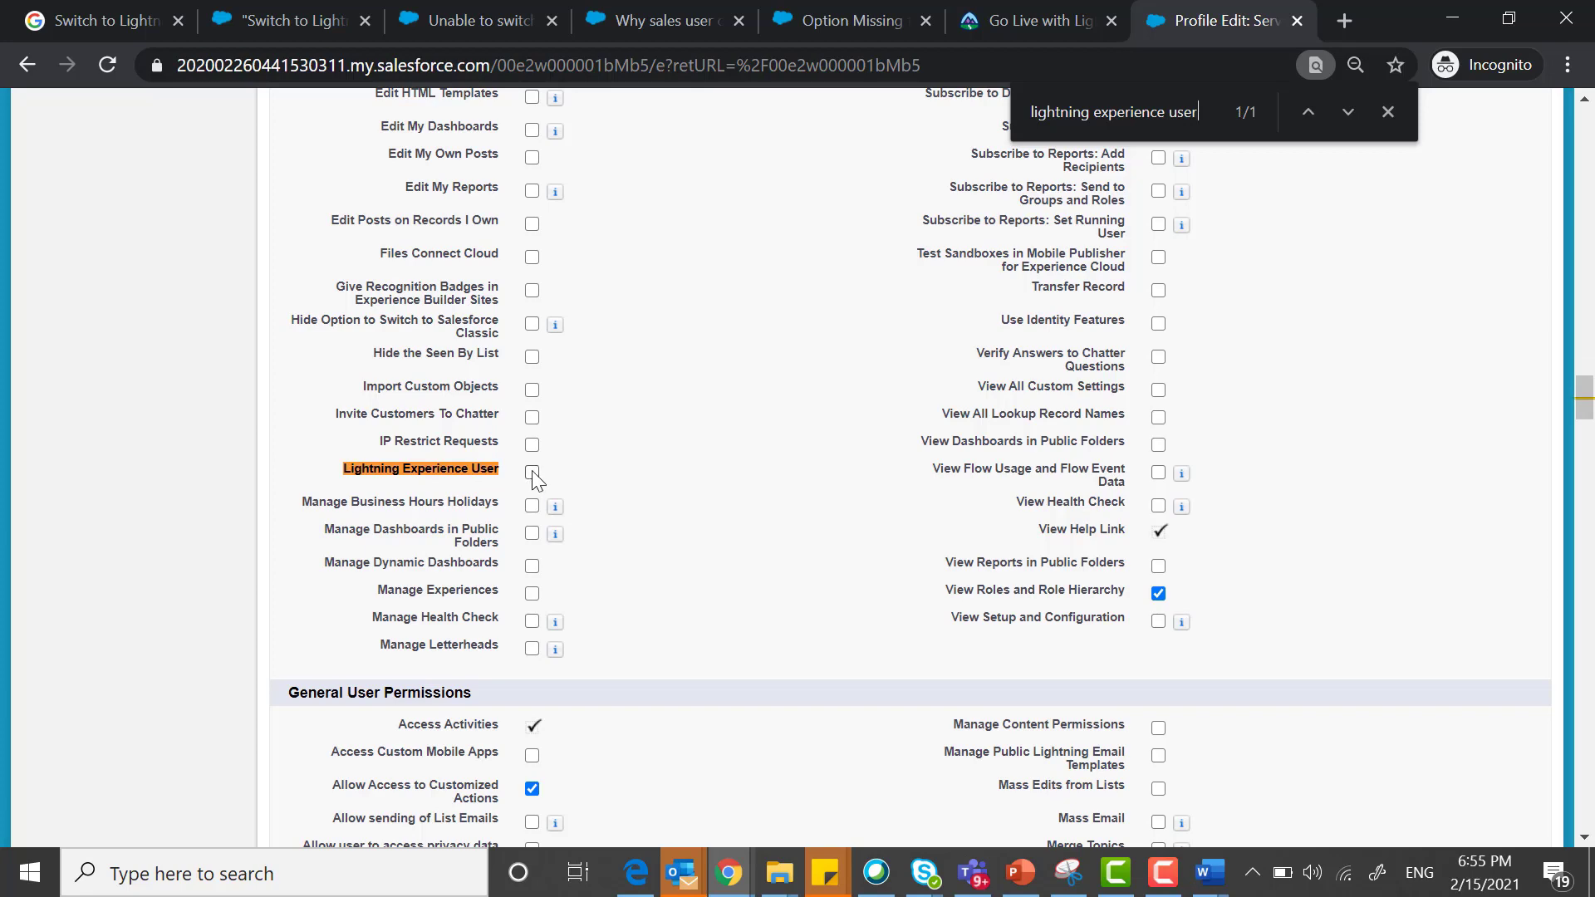
{"action": "left_click", "coordinate": [531, 477]}
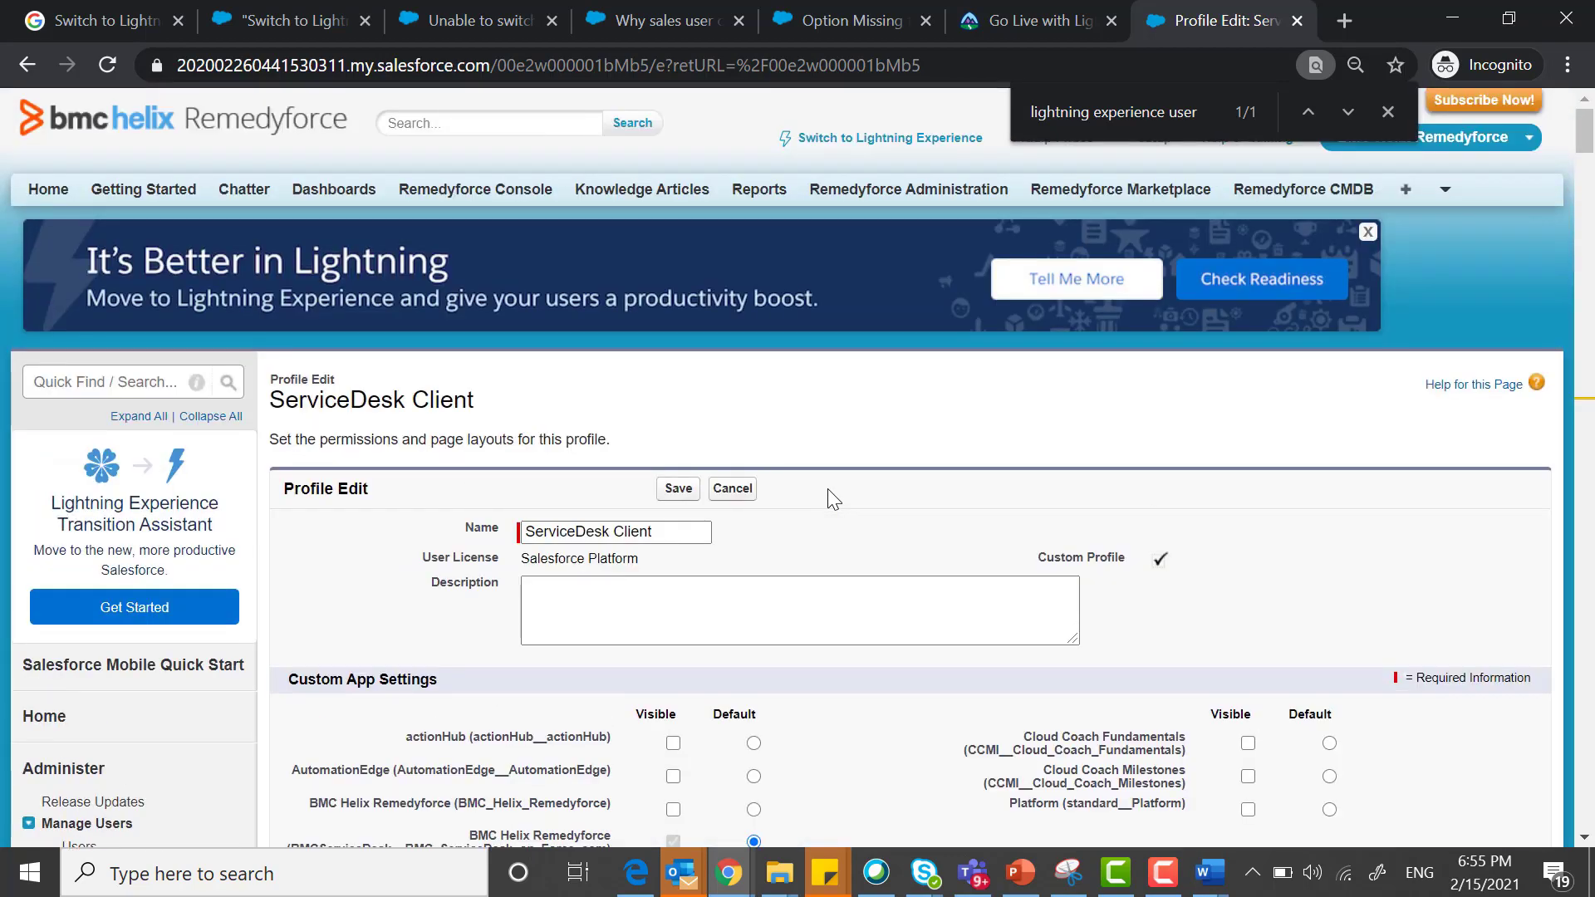
{"action": "scroll", "scroll_direction": "down", "scroll_amount": 3}
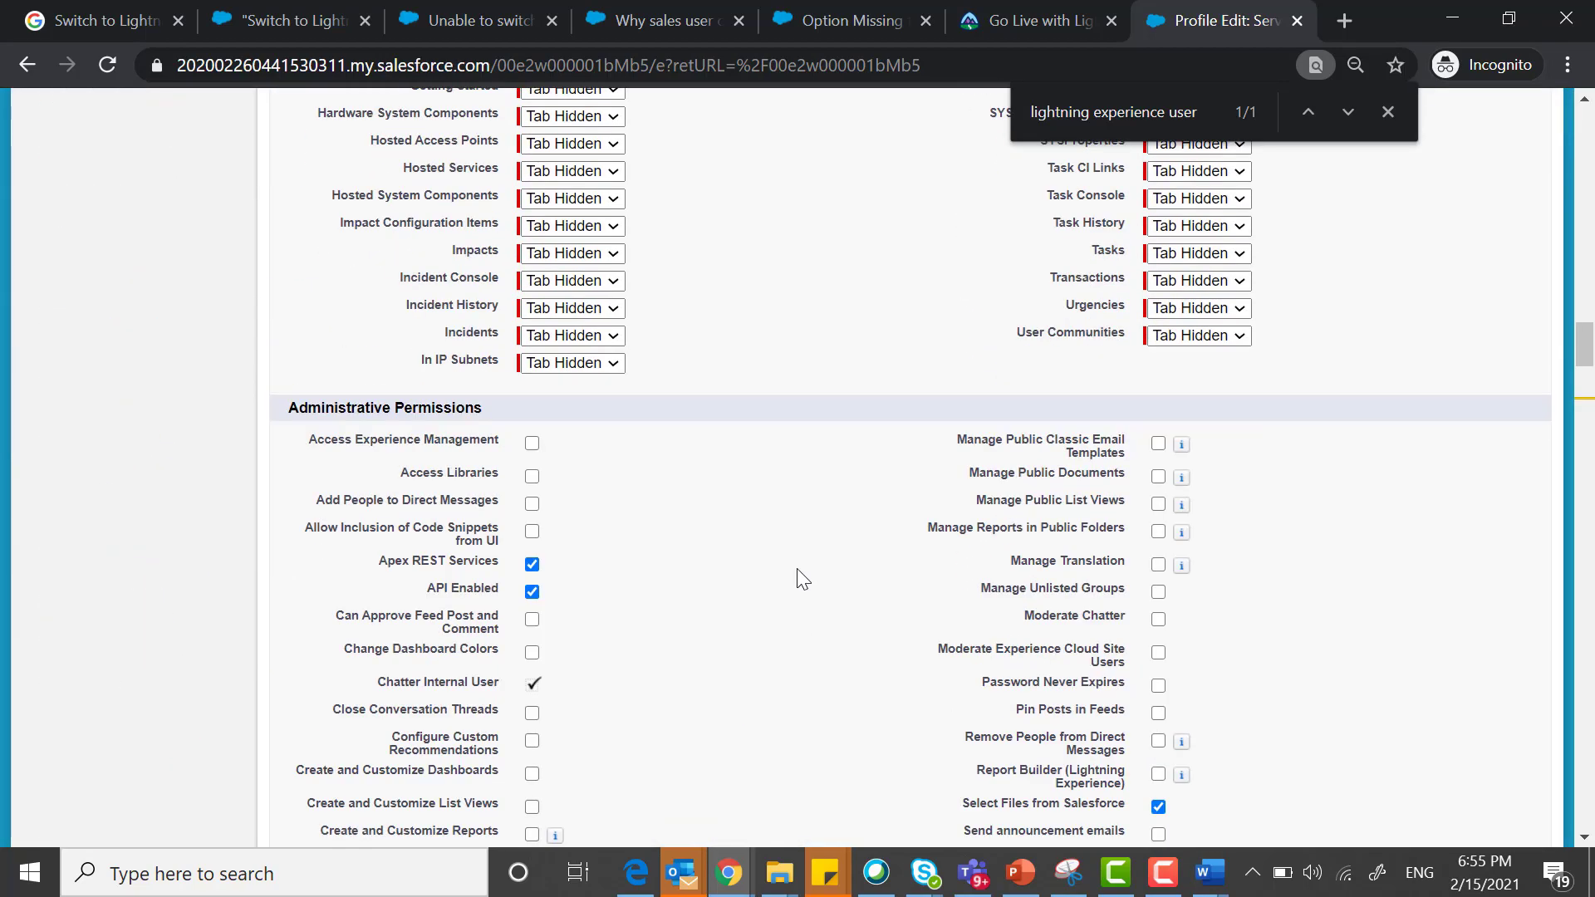
{"action": "scroll", "scroll_direction": "down", "scroll_amount": 3}
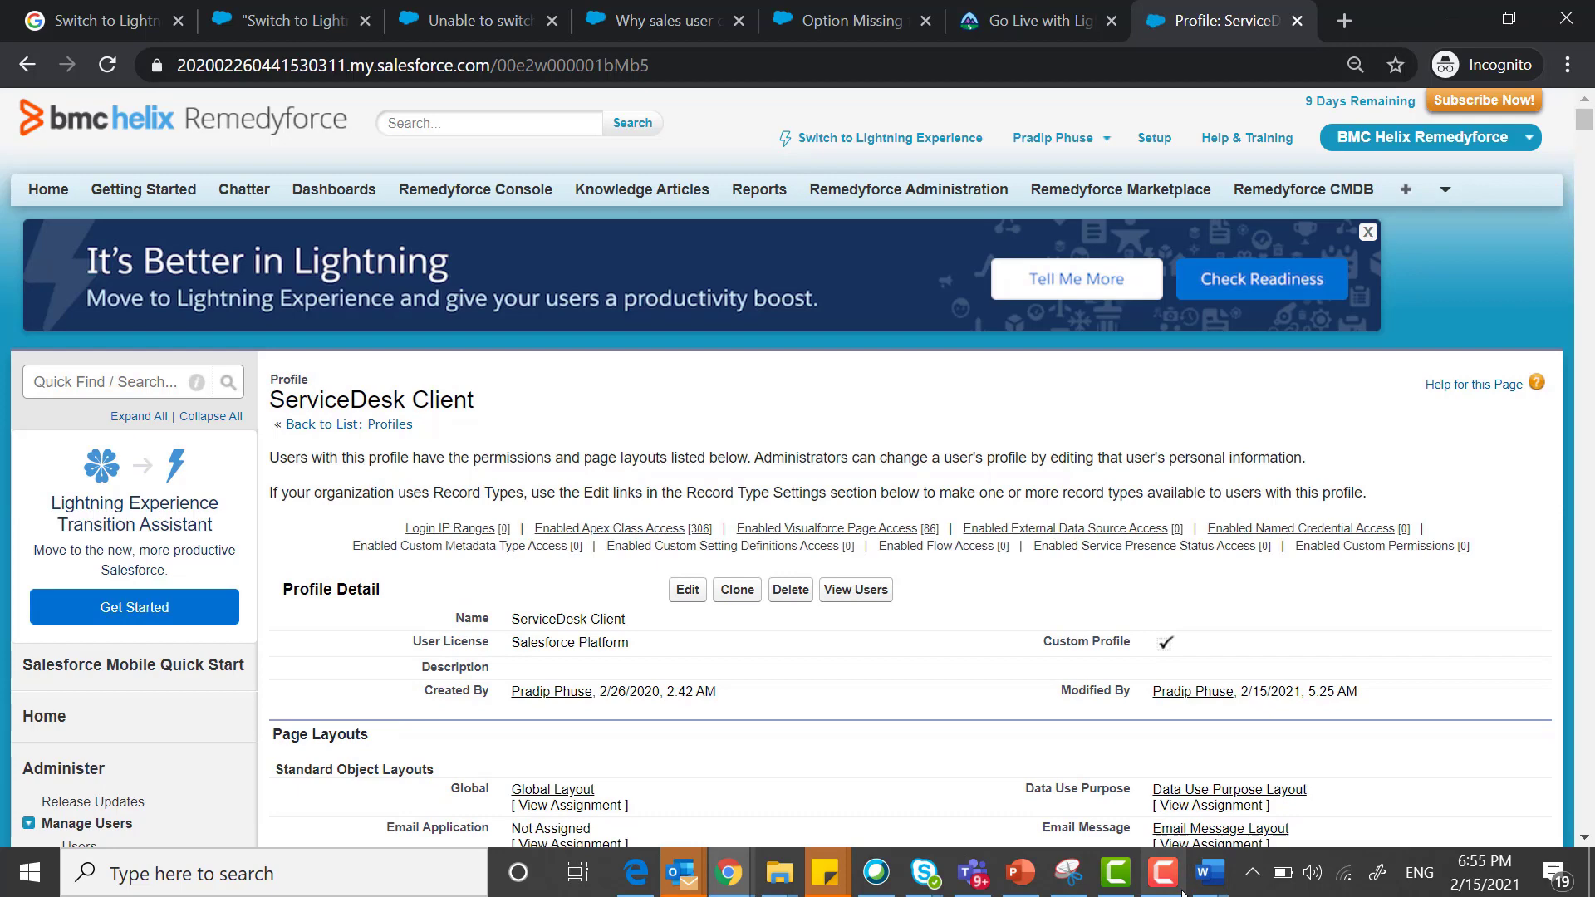
{"action": "mouse_move", "coordinate": [1430, 523]}
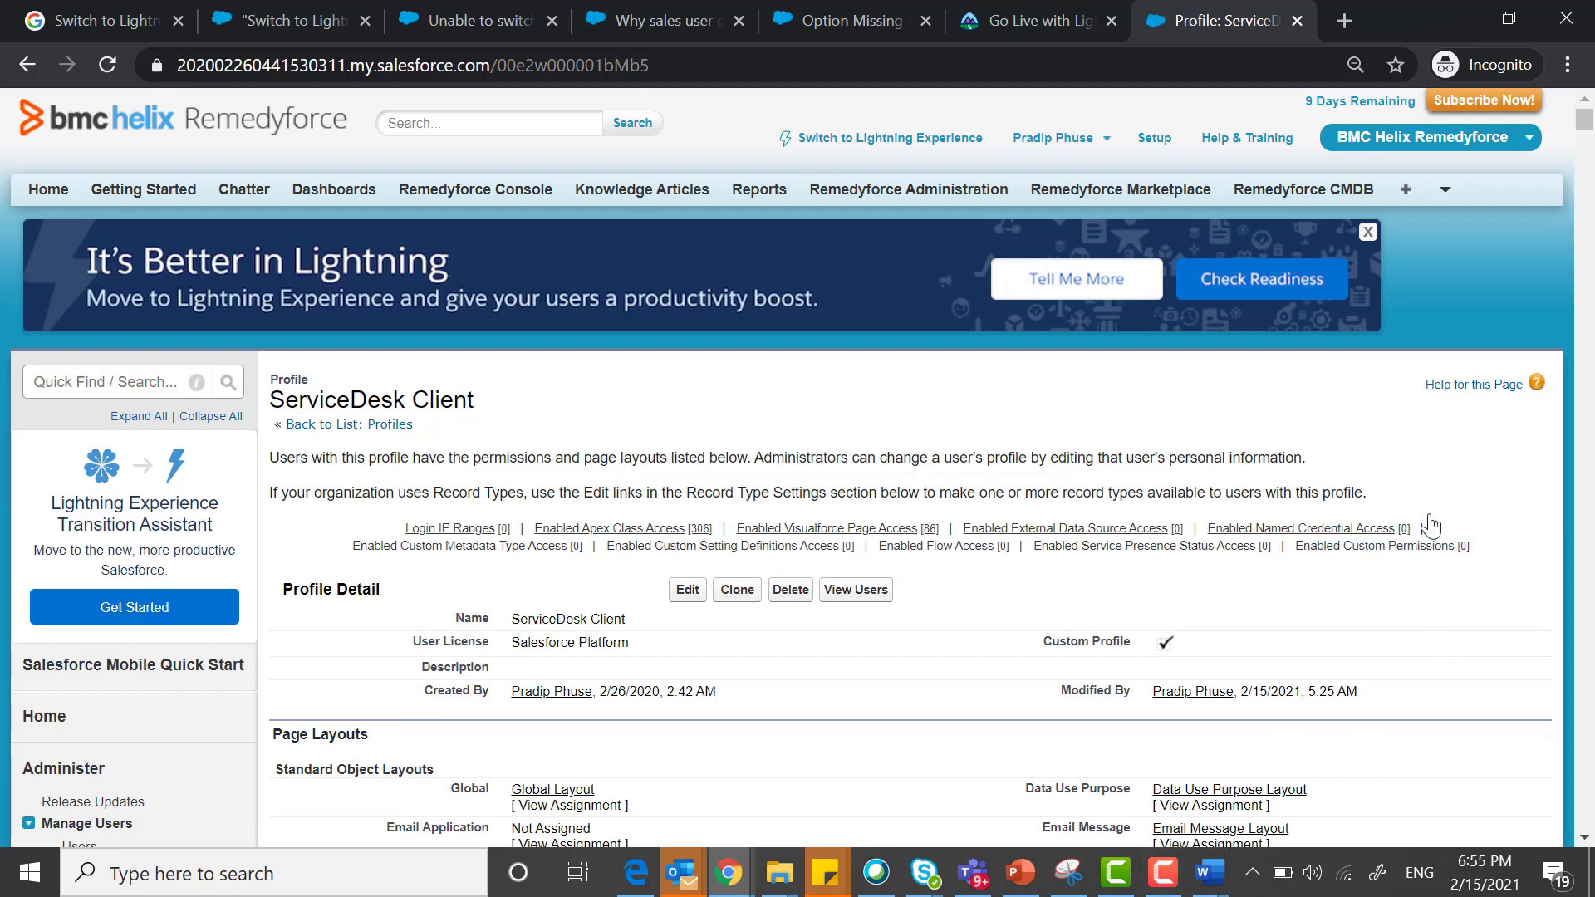
{"action": "mouse_move", "coordinate": [1372, 809]}
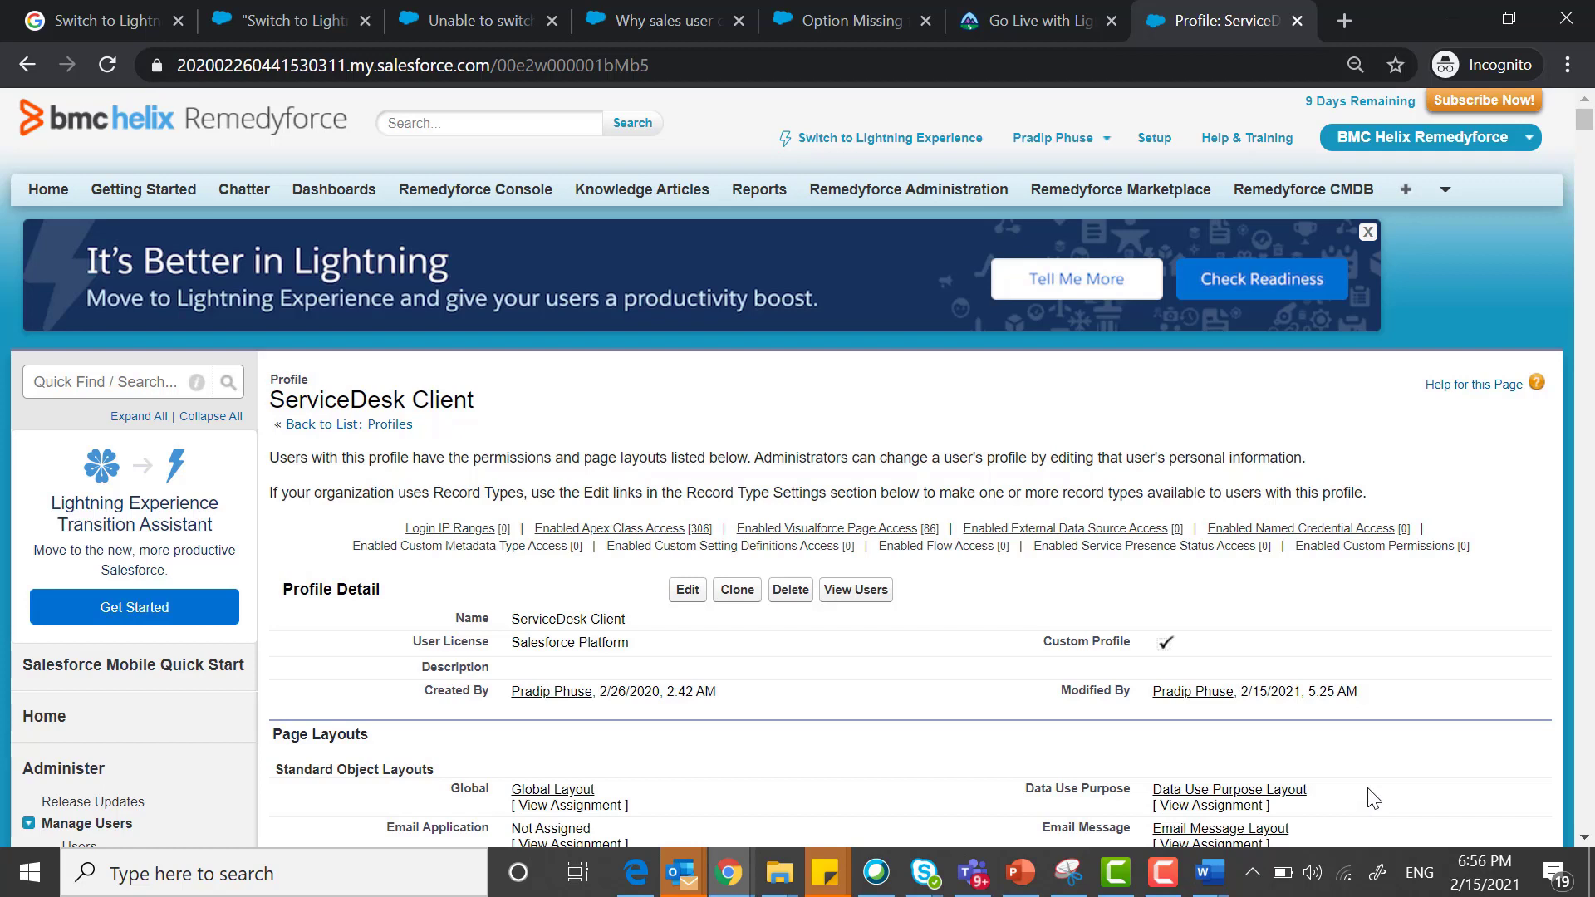
{"action": "mouse_move", "coordinate": [1373, 767]}
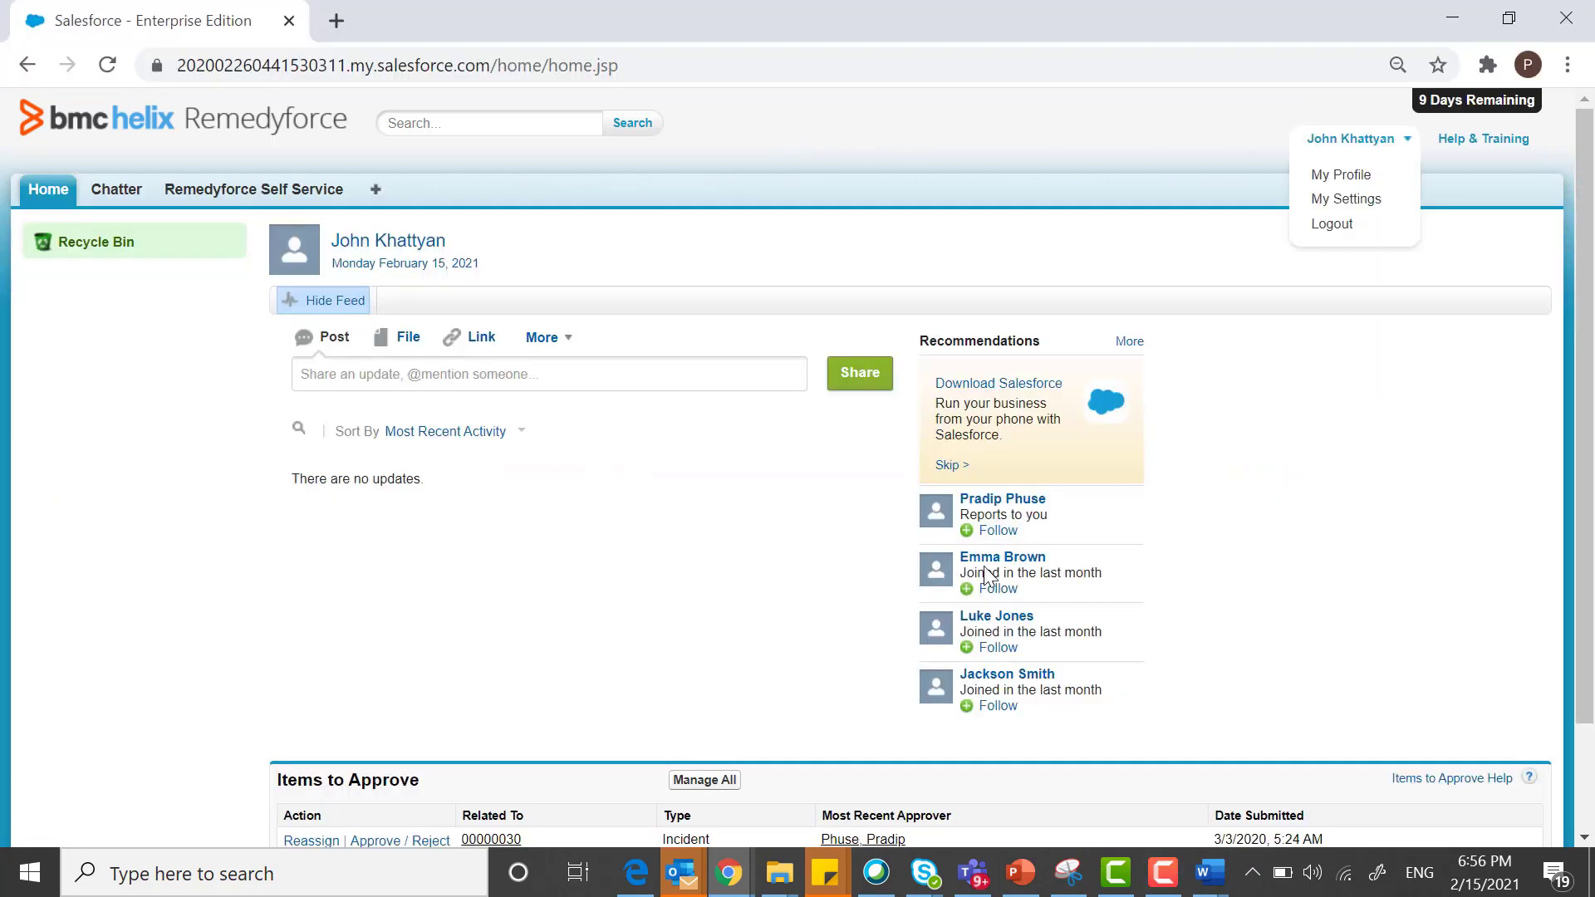
Close the user name dropdown showing the Switch to Lightning Experience link, then move to the slides.
{"action": "left_click", "coordinate": [107, 64]}
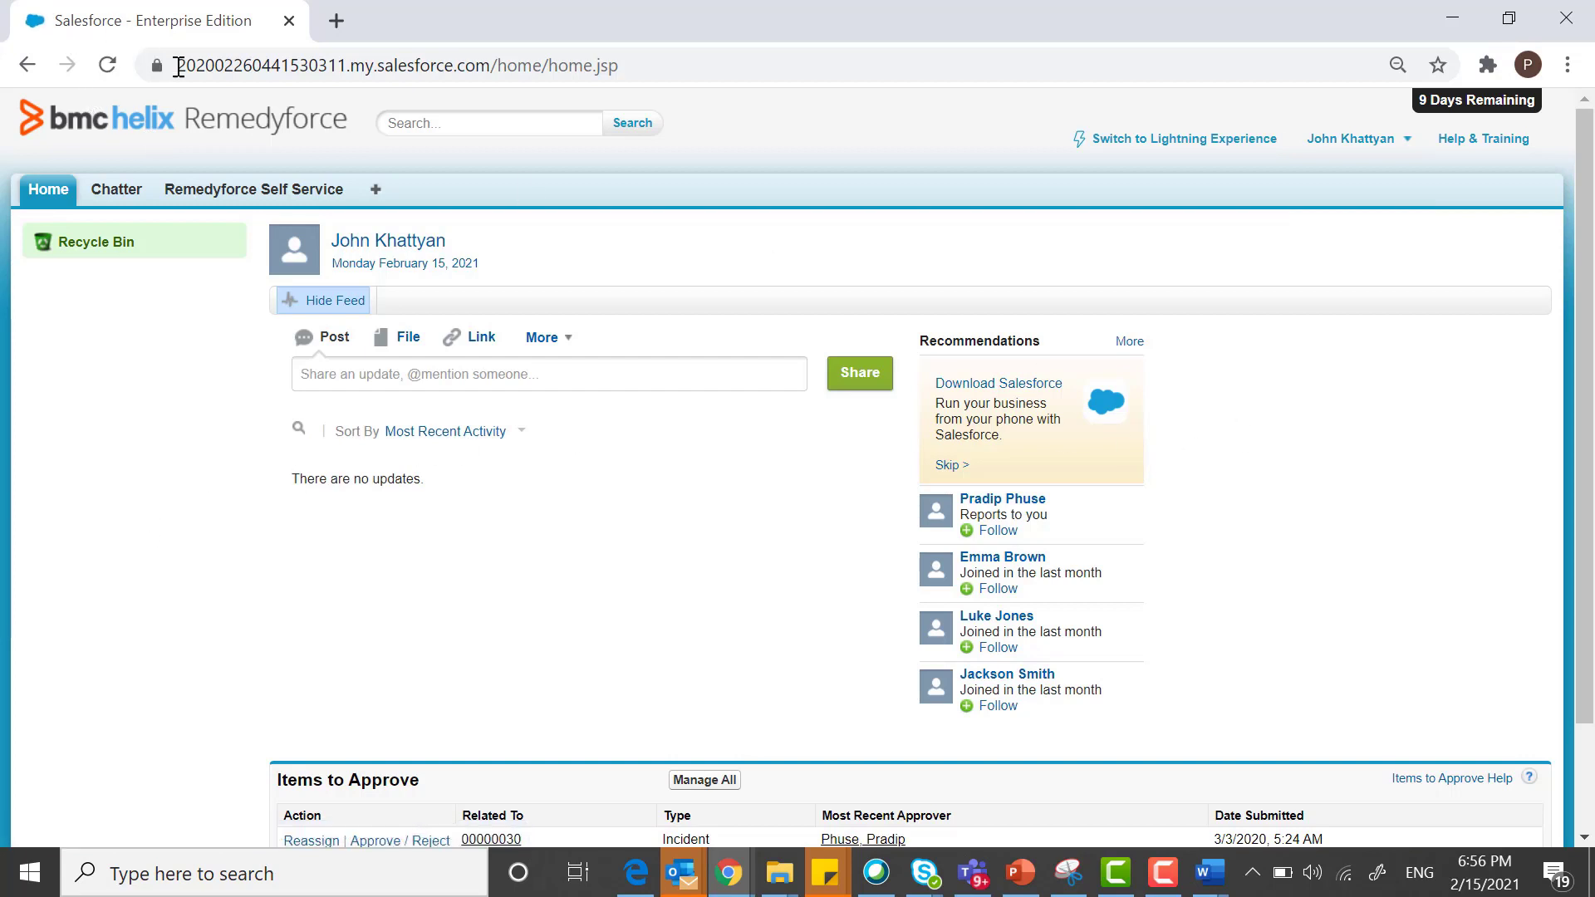
{"action": "mouse_move", "coordinate": [1103, 147]}
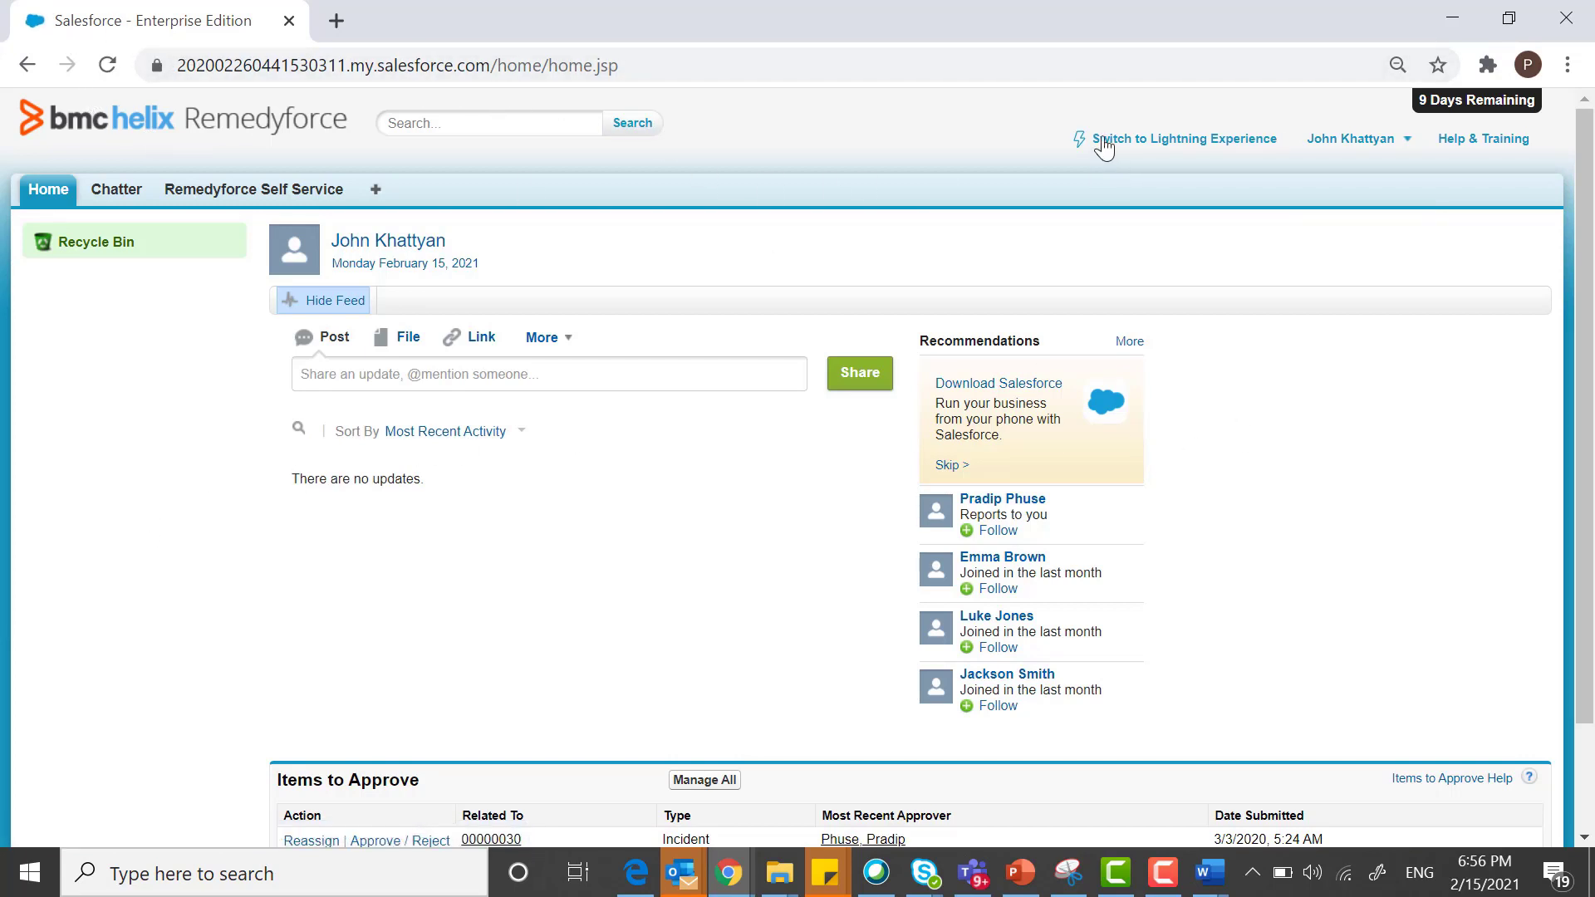
{"action": "mouse_move", "coordinate": [1149, 148]}
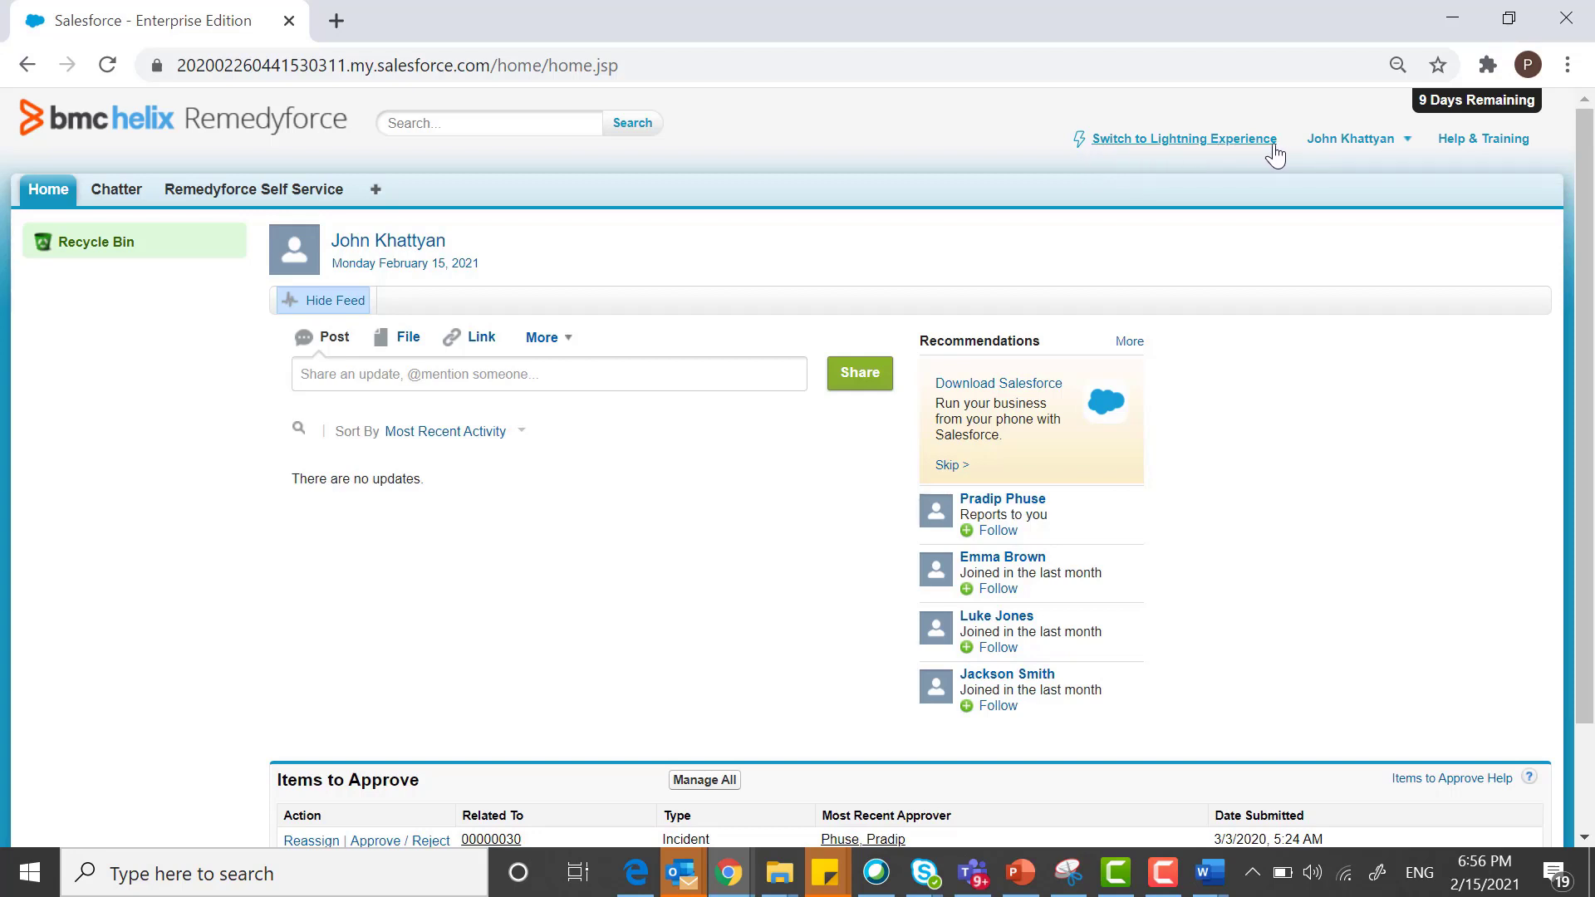
{"action": "mouse_move", "coordinate": [1285, 155]}
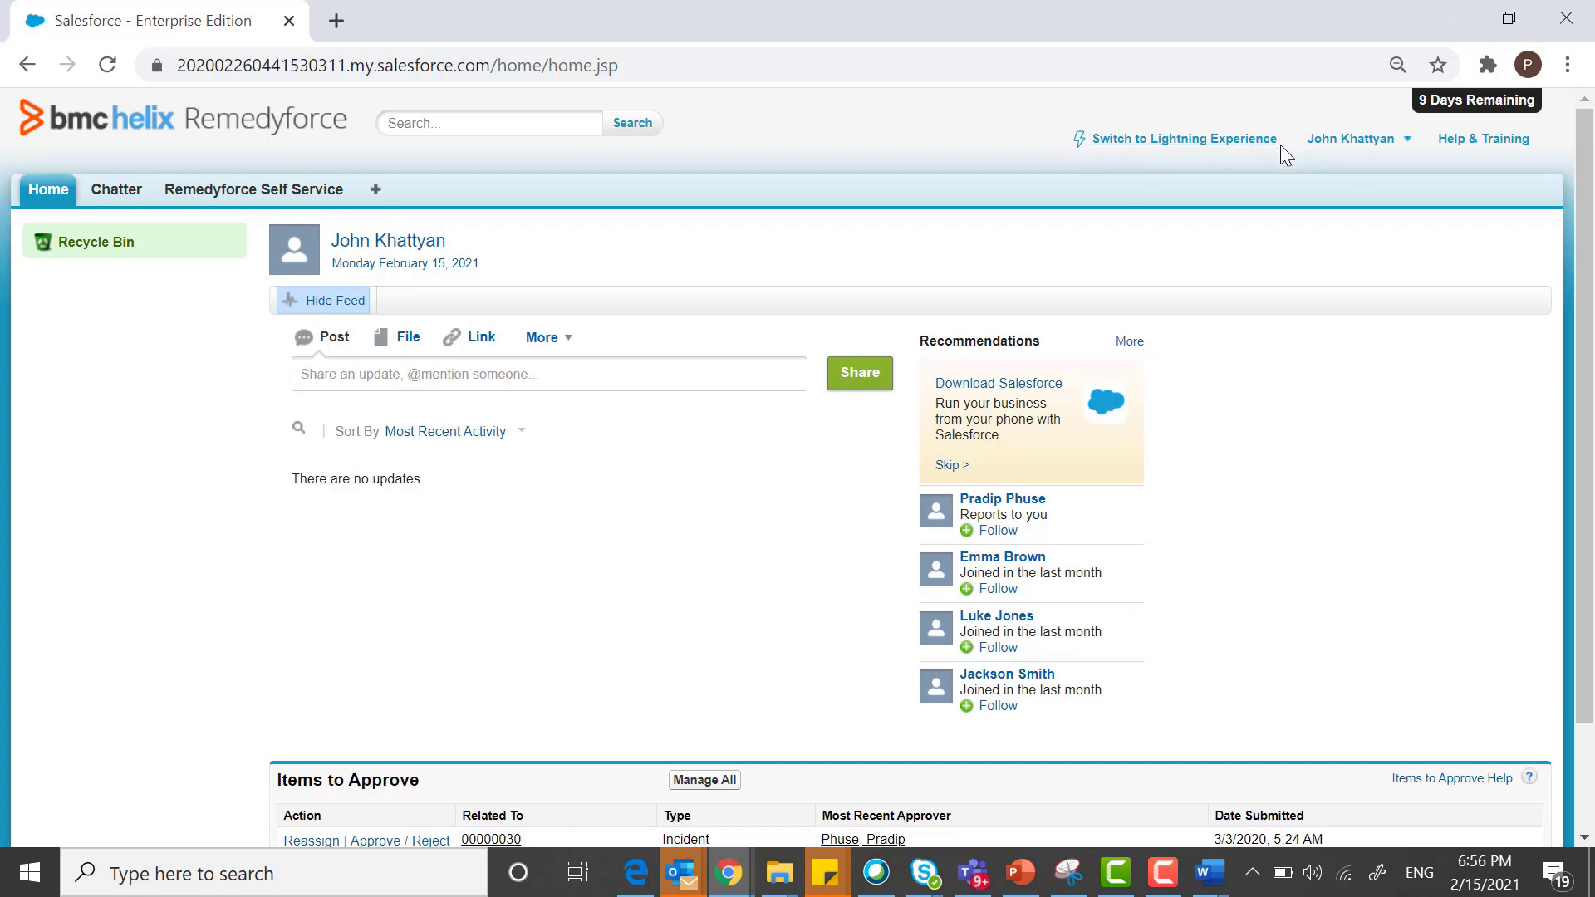
{"action": "mouse_move", "coordinate": [1208, 872]}
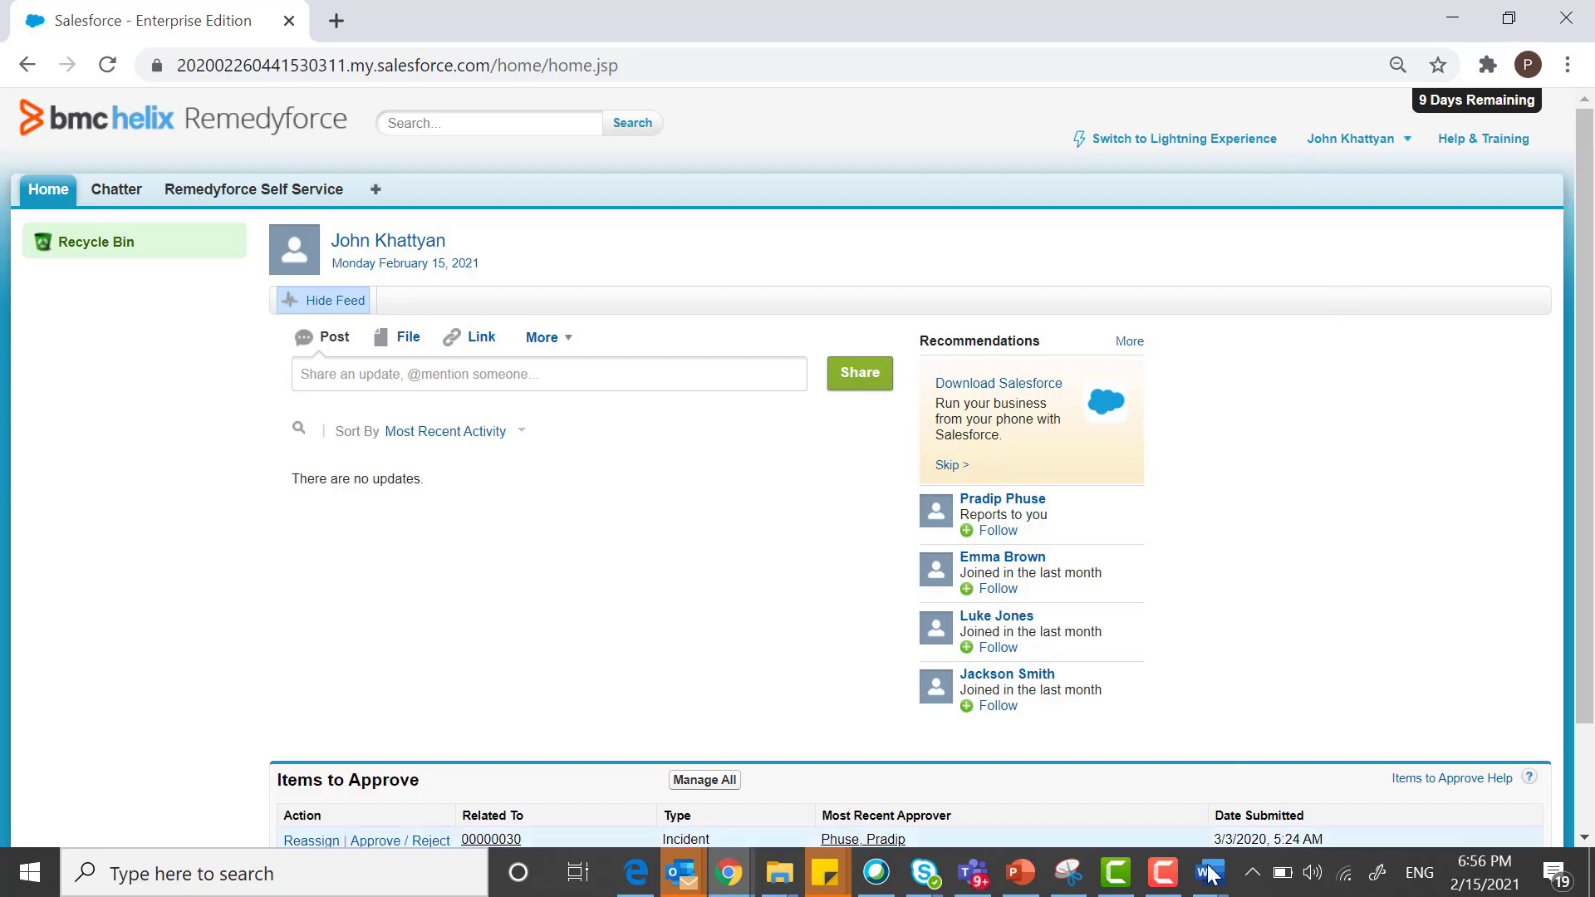
{"action": "left_click", "coordinate": [1183, 138]}
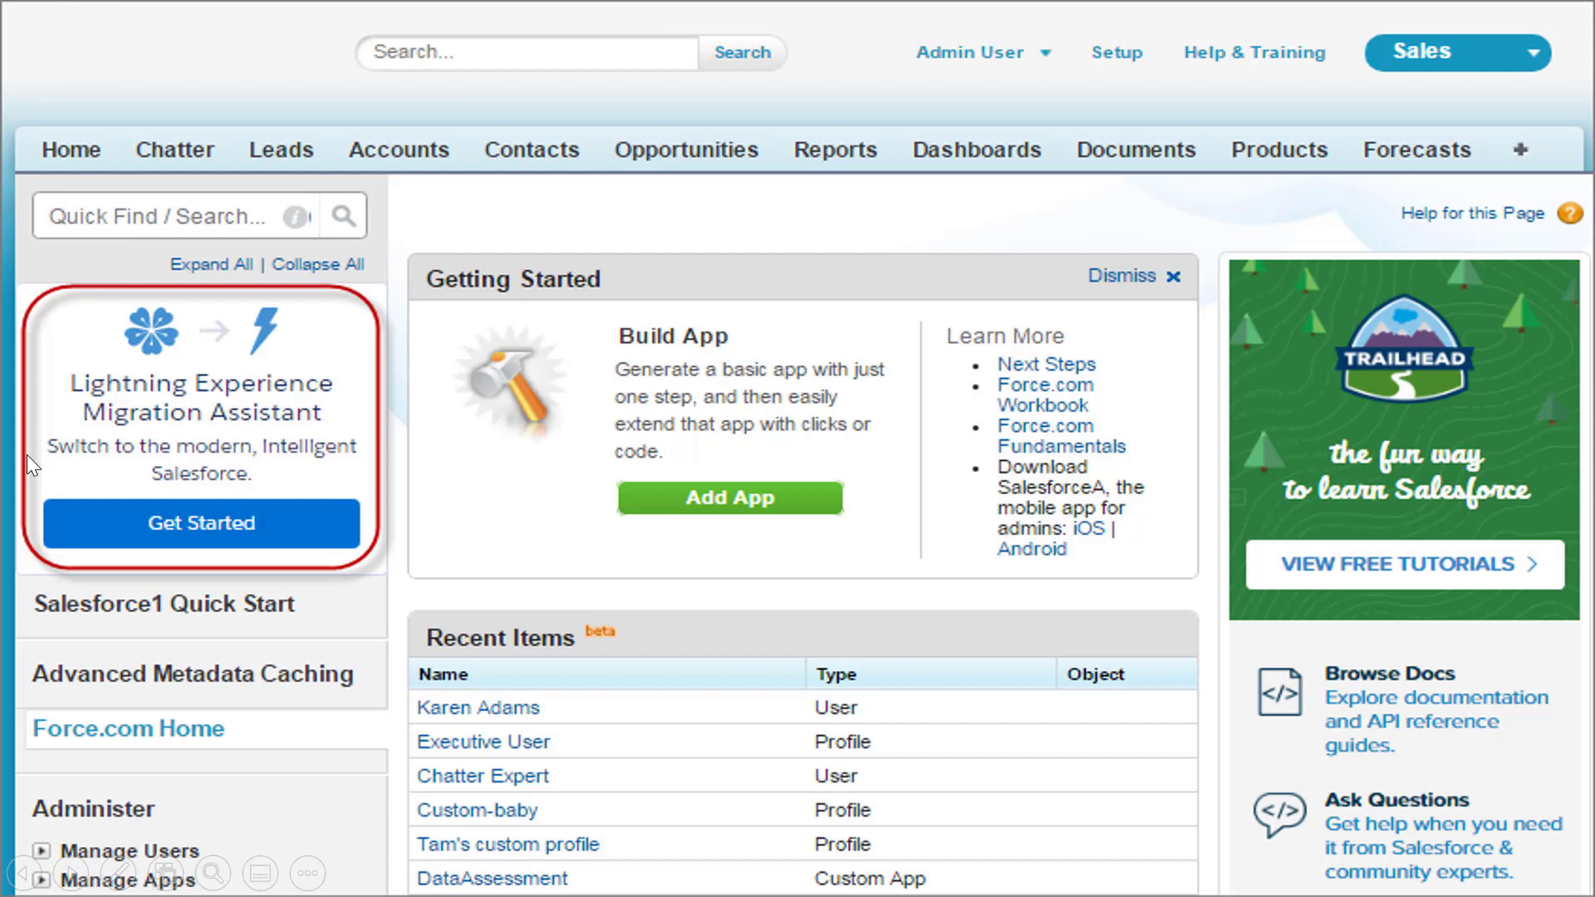
{"action": "mouse_move", "coordinate": [342, 435]}
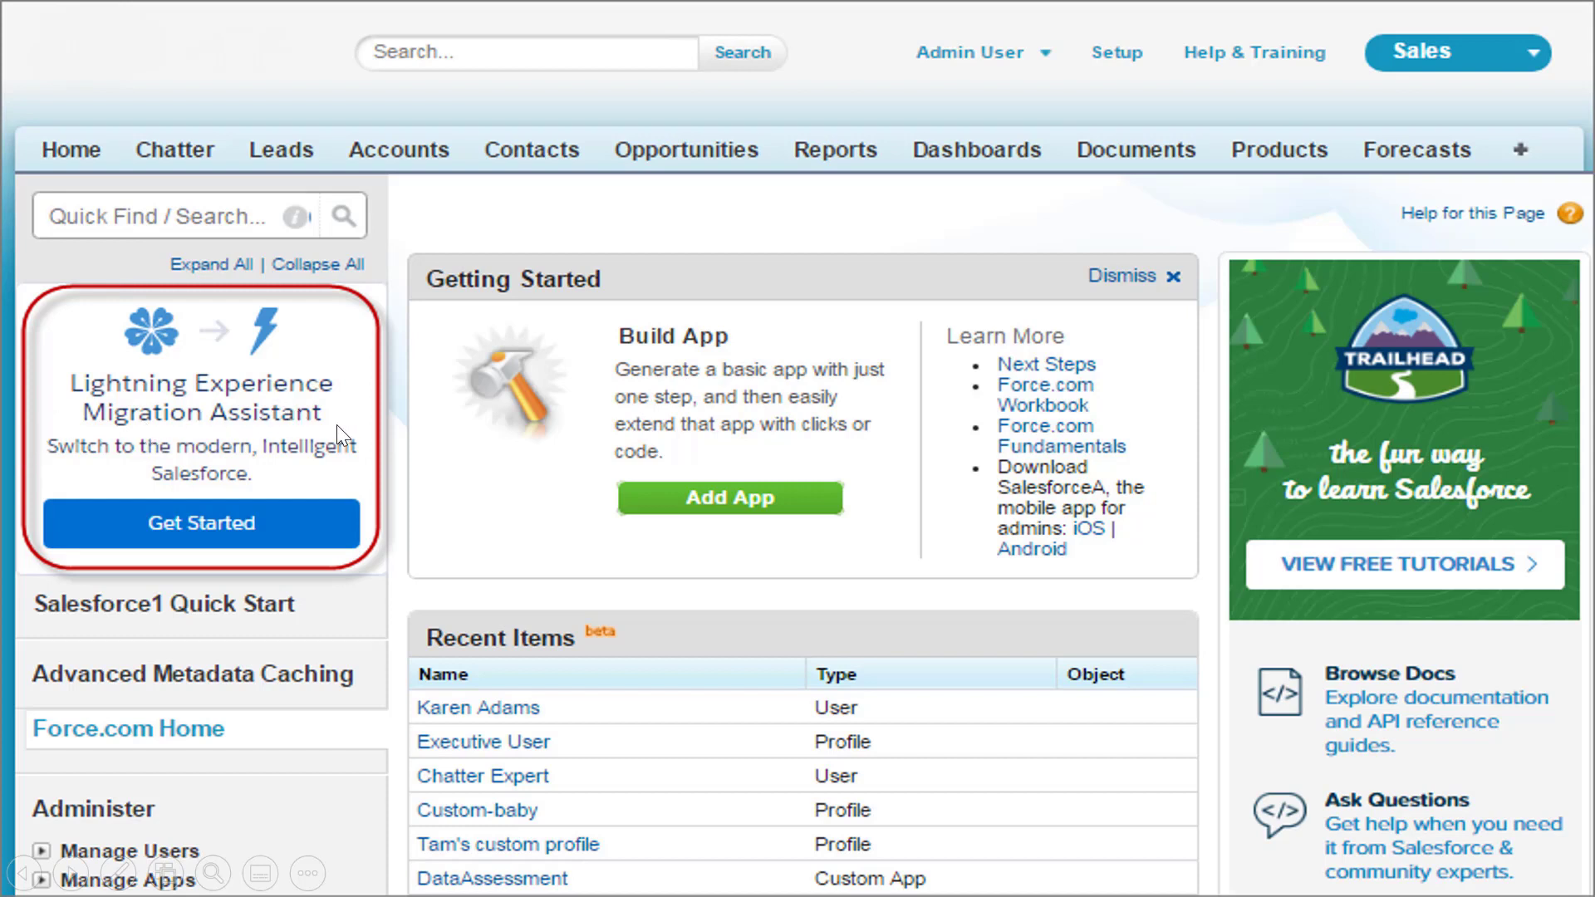
{"action": "mouse_move", "coordinate": [311, 290]}
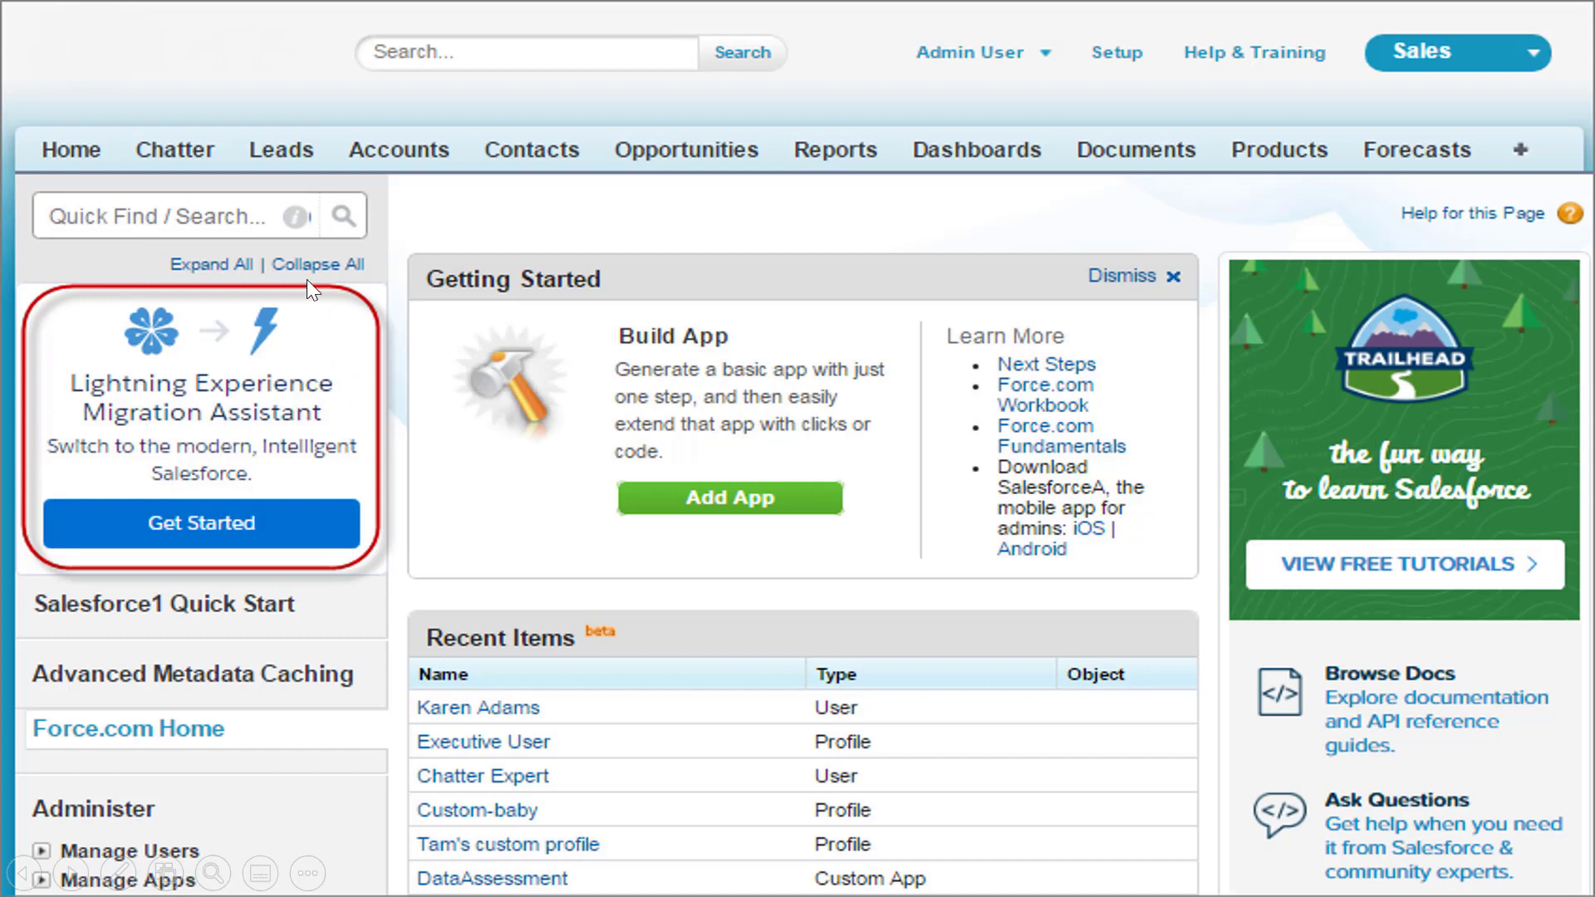
{"action": "mouse_move", "coordinate": [94, 583]}
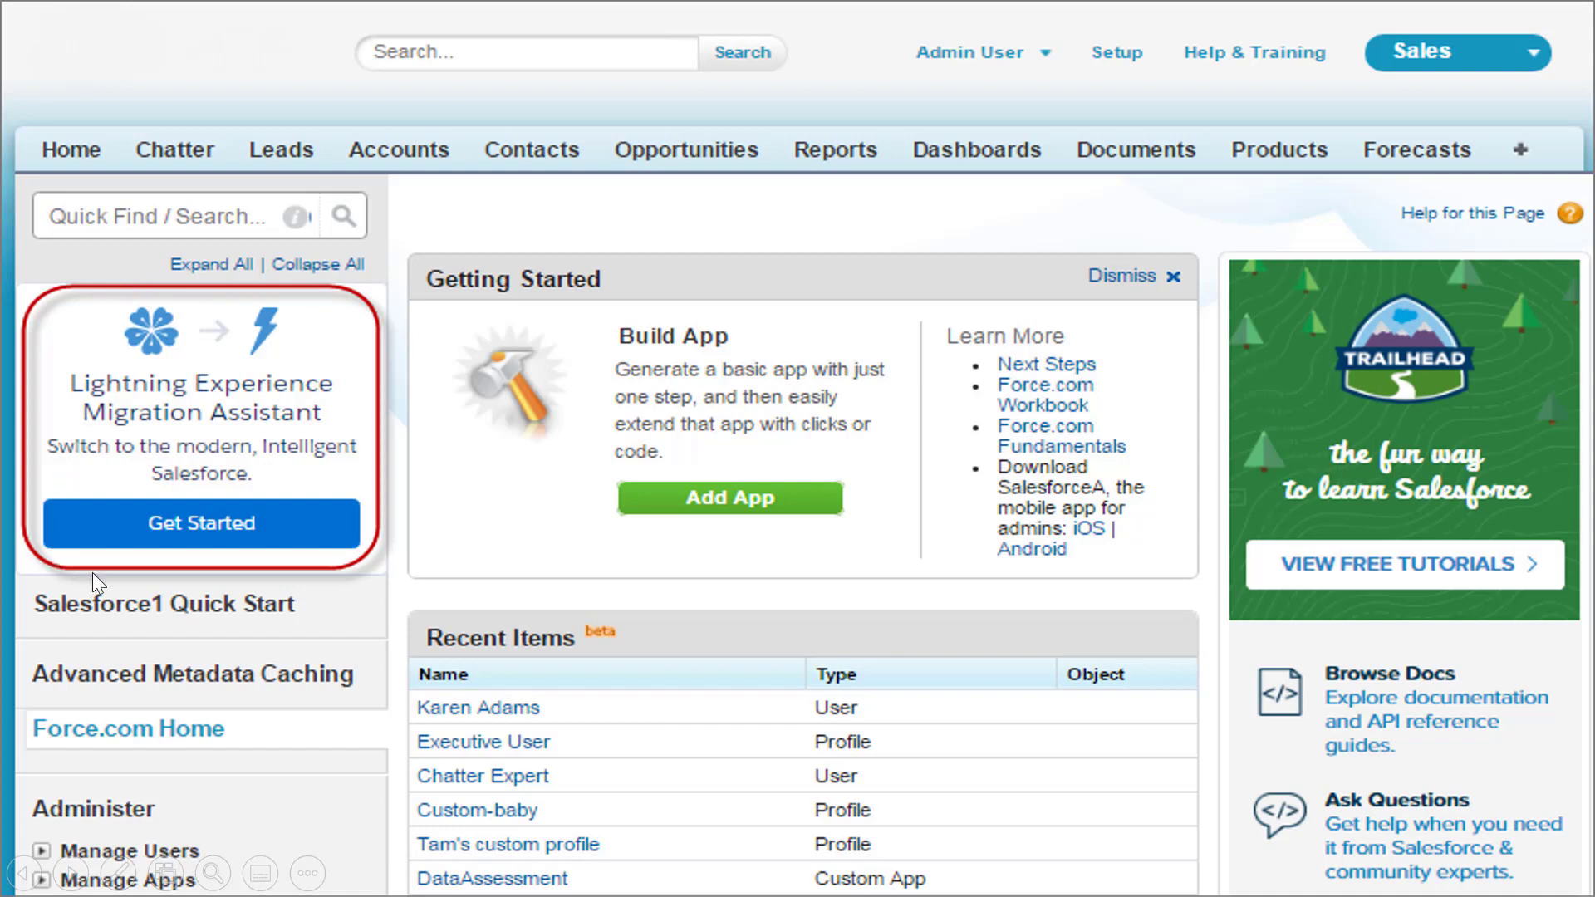
{"action": "mouse_move", "coordinate": [238, 538]}
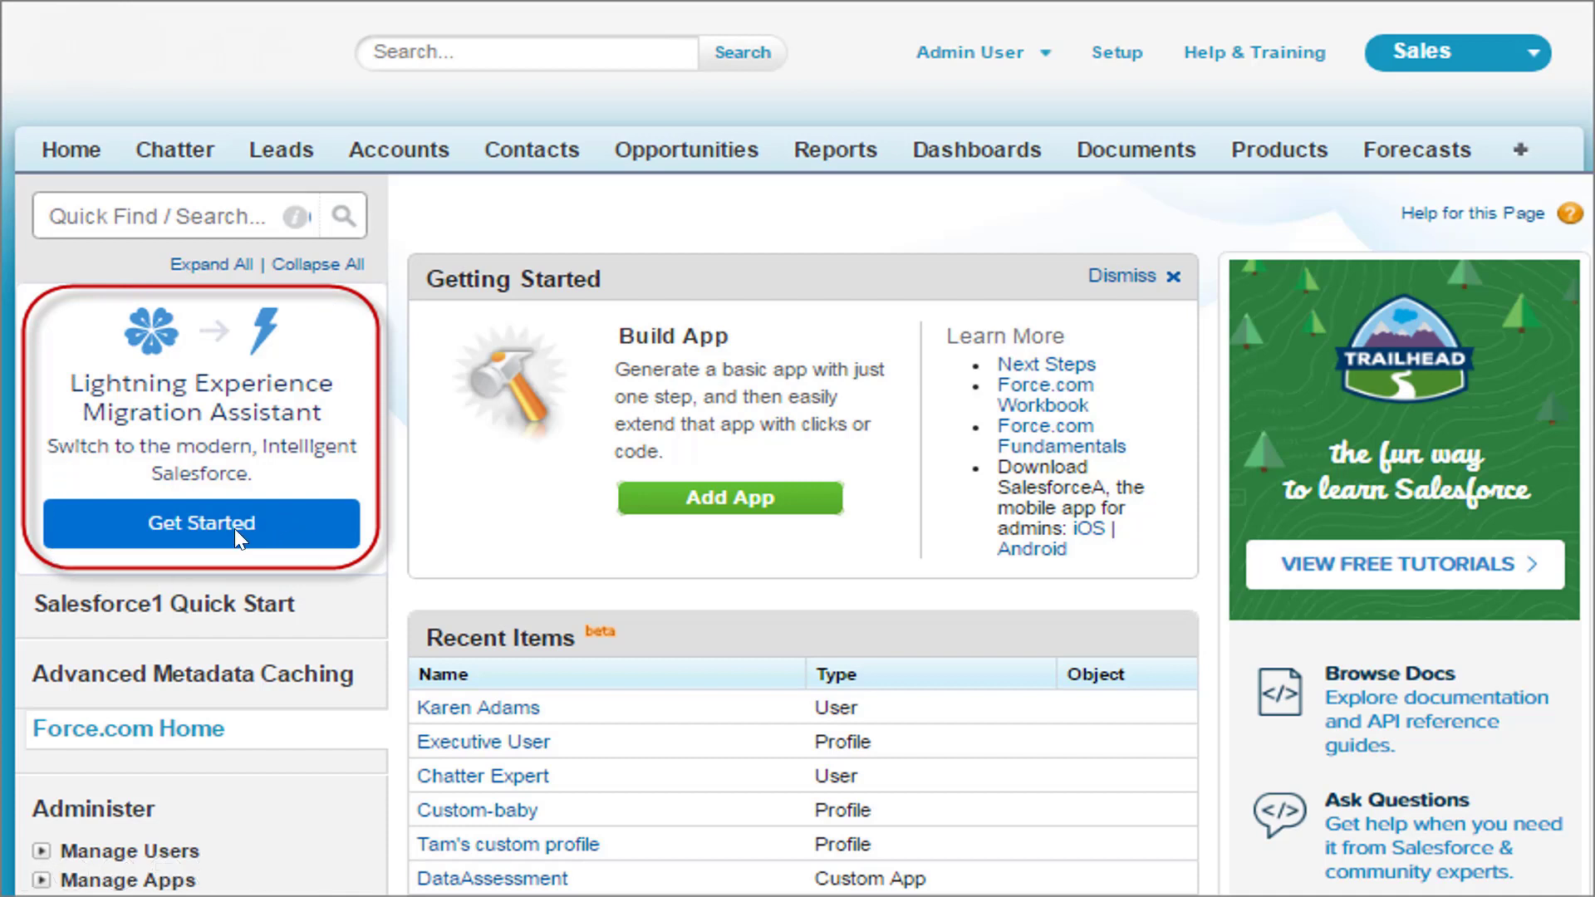
Use Get Started in the Migration Assistant to reach the Turn It On step.
{"action": "left_click", "coordinate": [201, 523]}
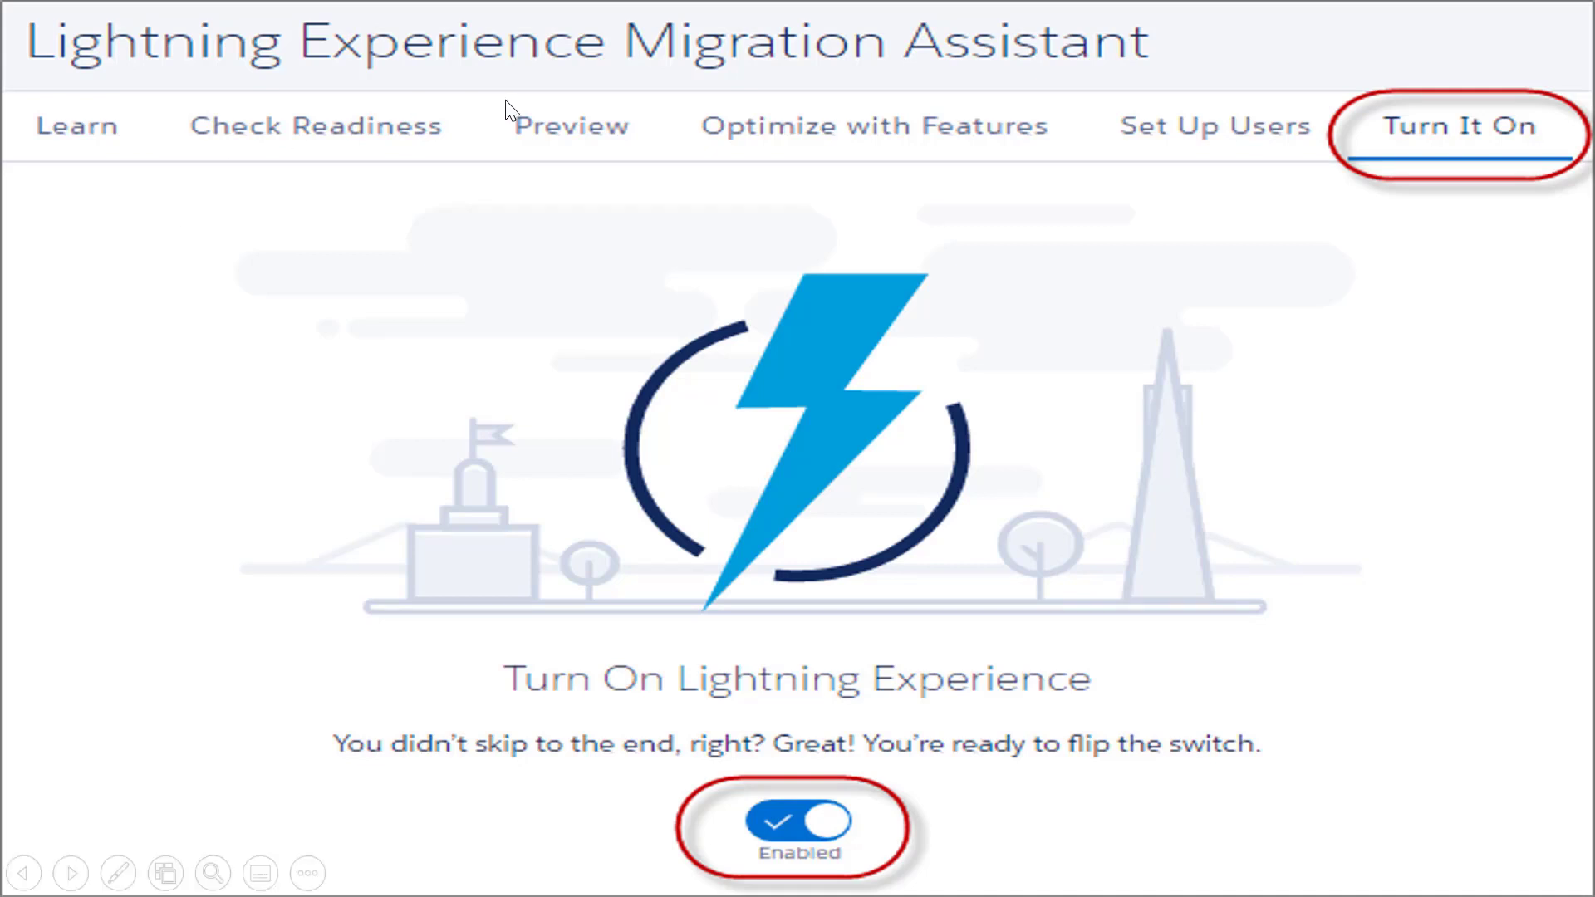
{"action": "mouse_move", "coordinate": [86, 143]}
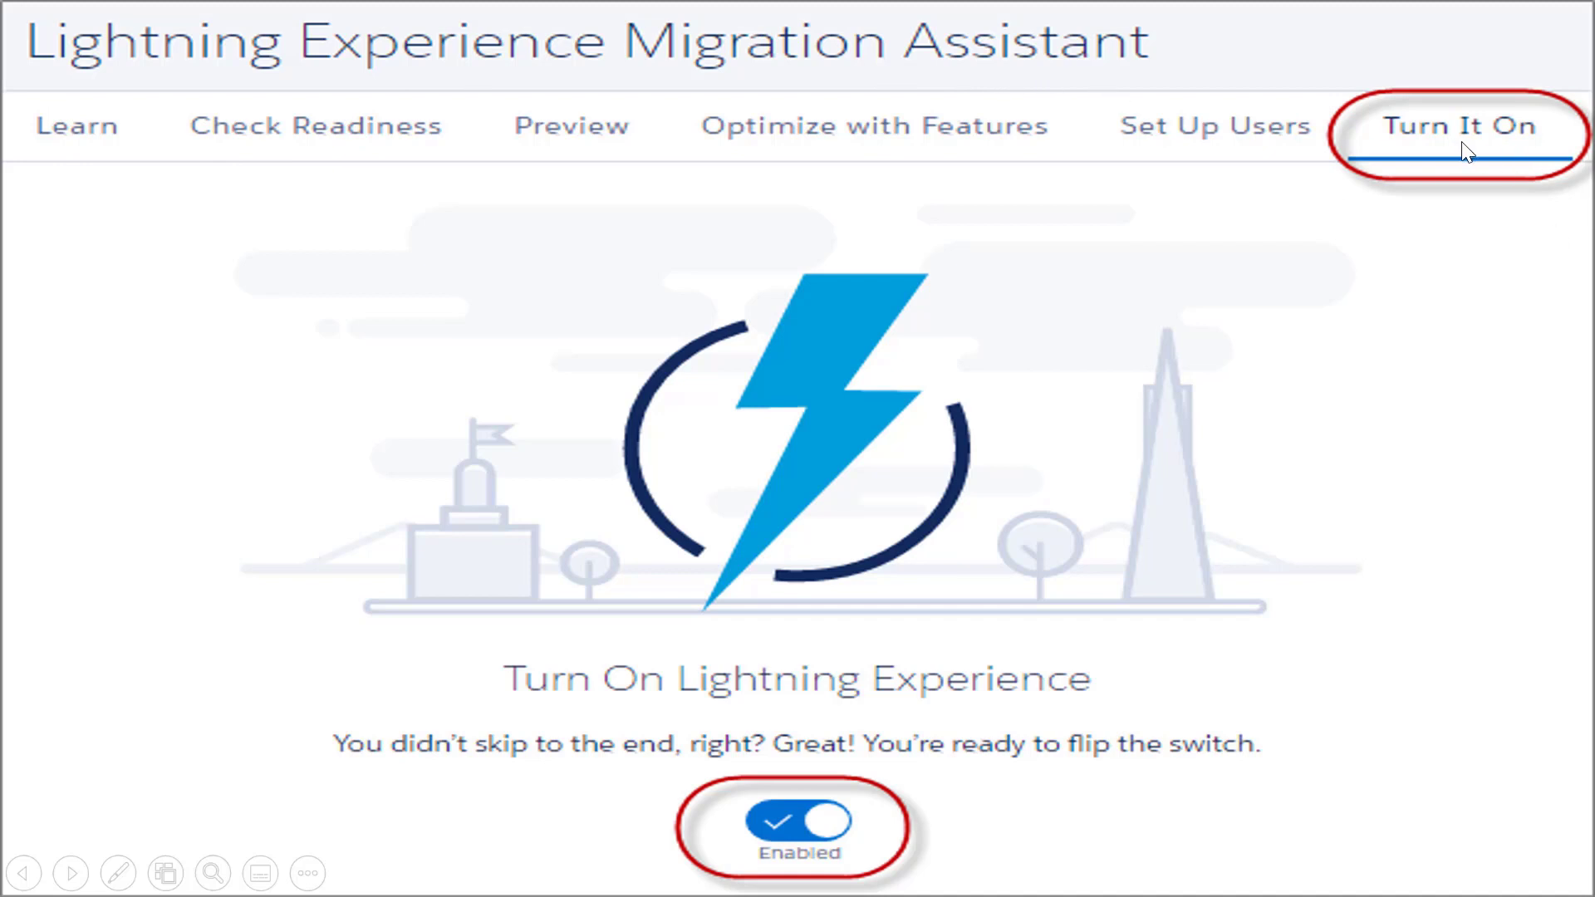
{"action": "mouse_move", "coordinate": [1421, 404]}
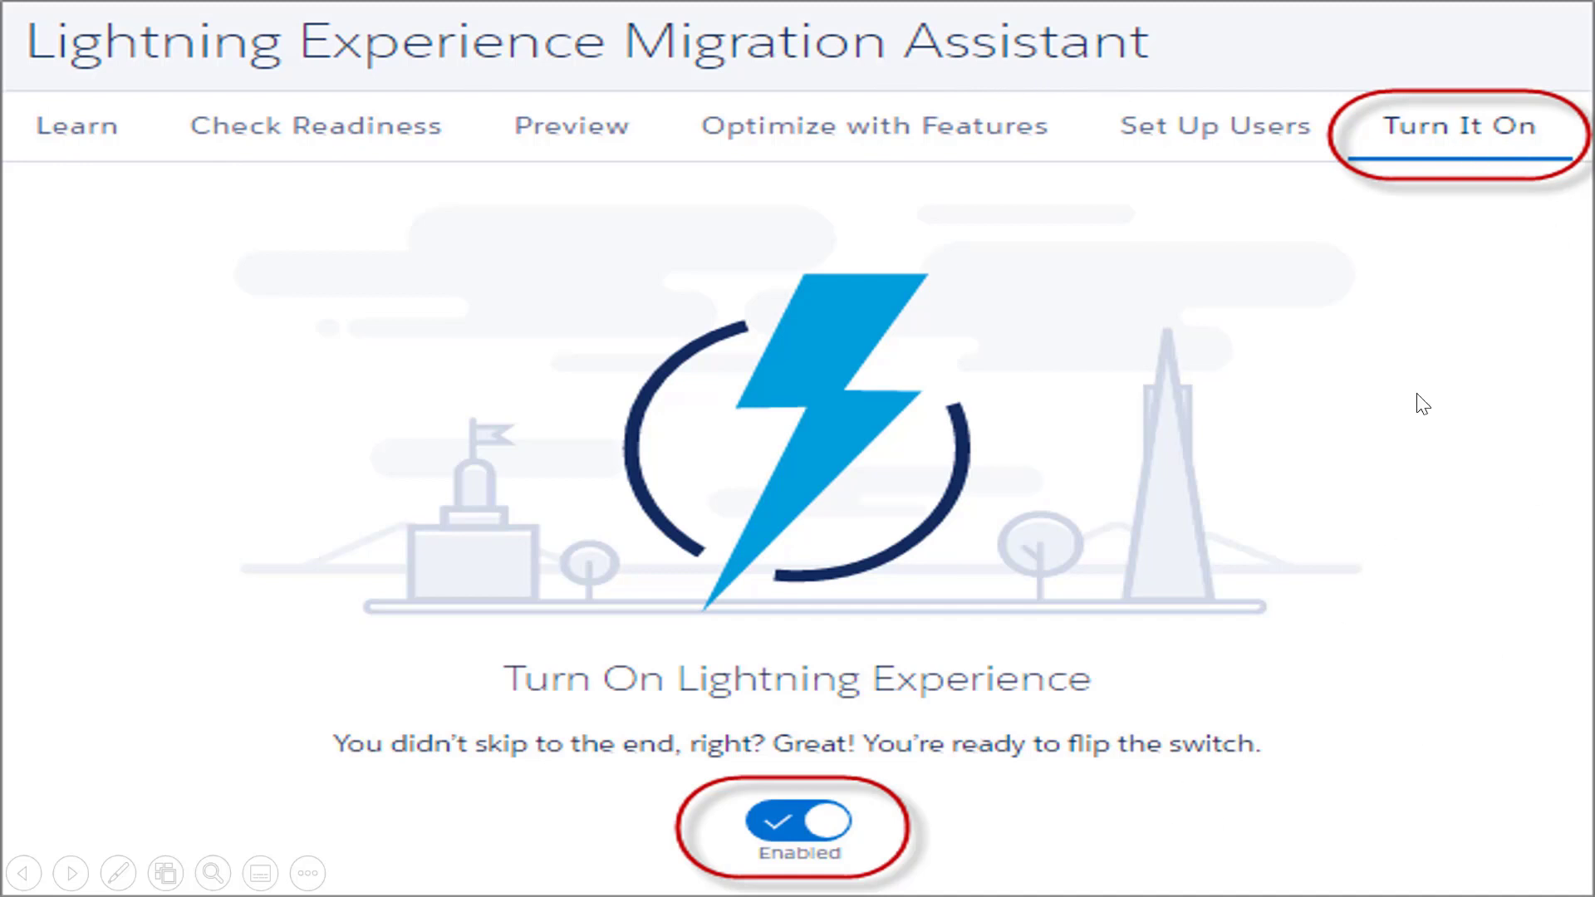
{"action": "mouse_move", "coordinate": [1043, 845]}
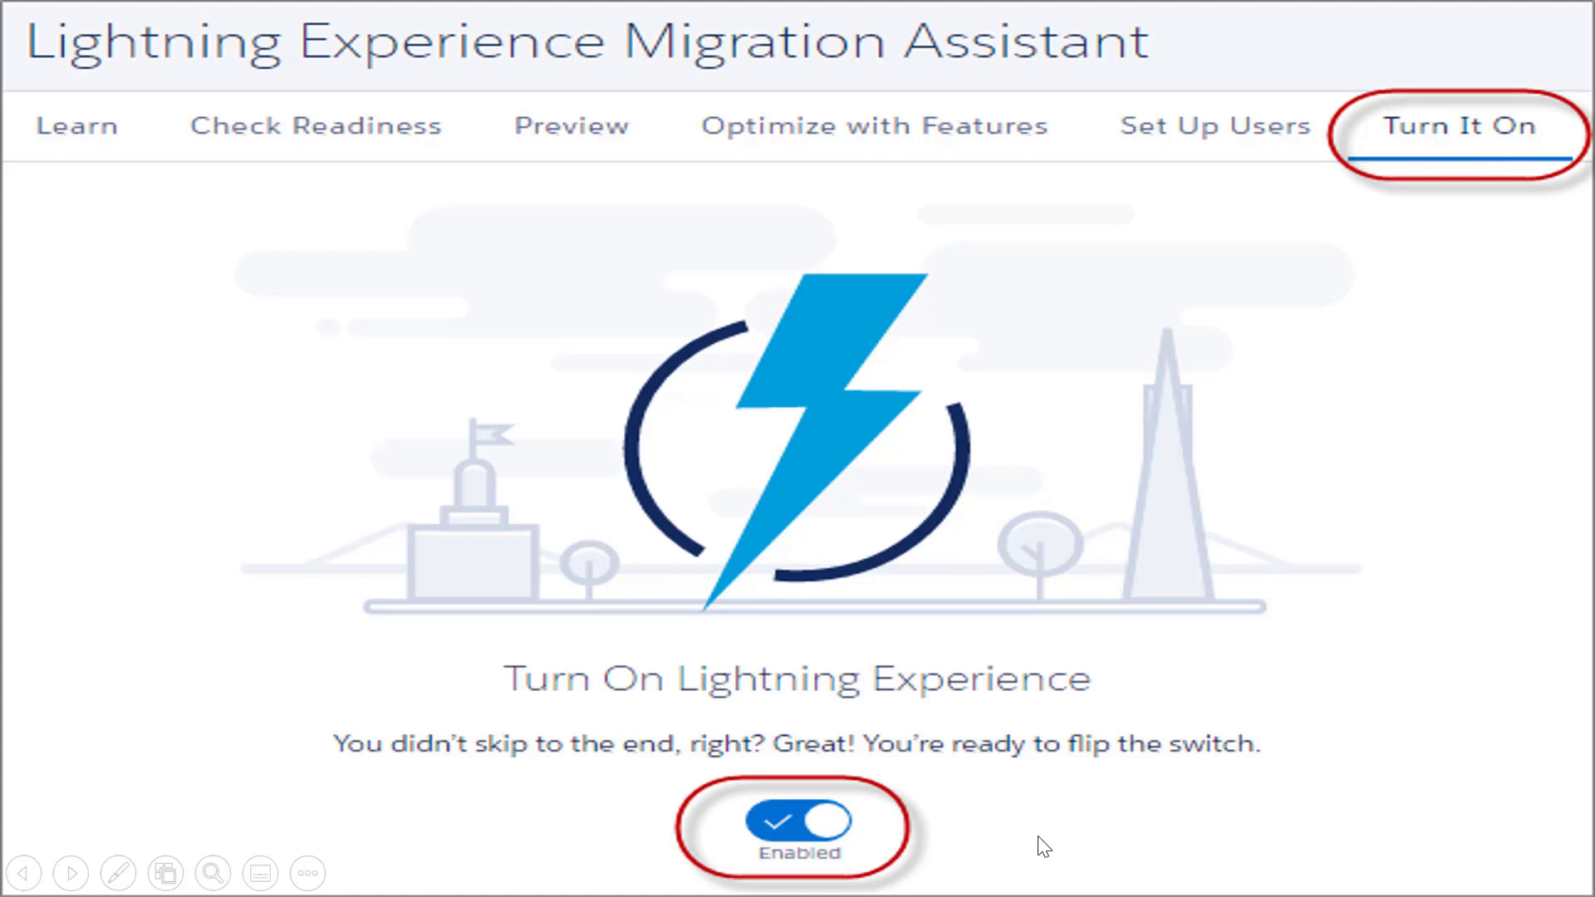